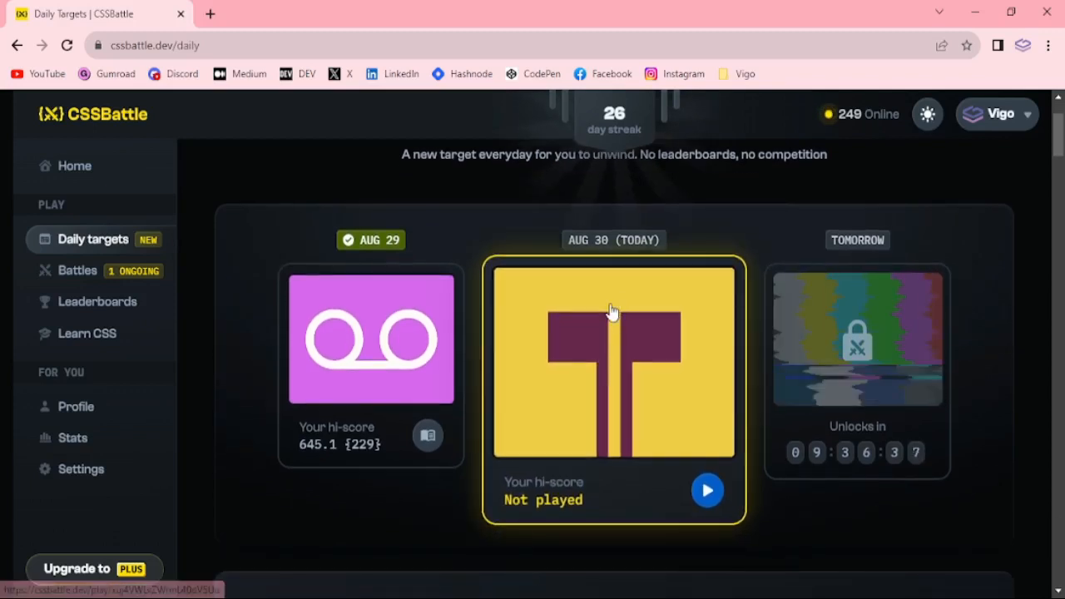
- Open the AUG 30 (today) daily target from the Daily Targets page
{"action": "left_click", "coordinate": [708, 489]}
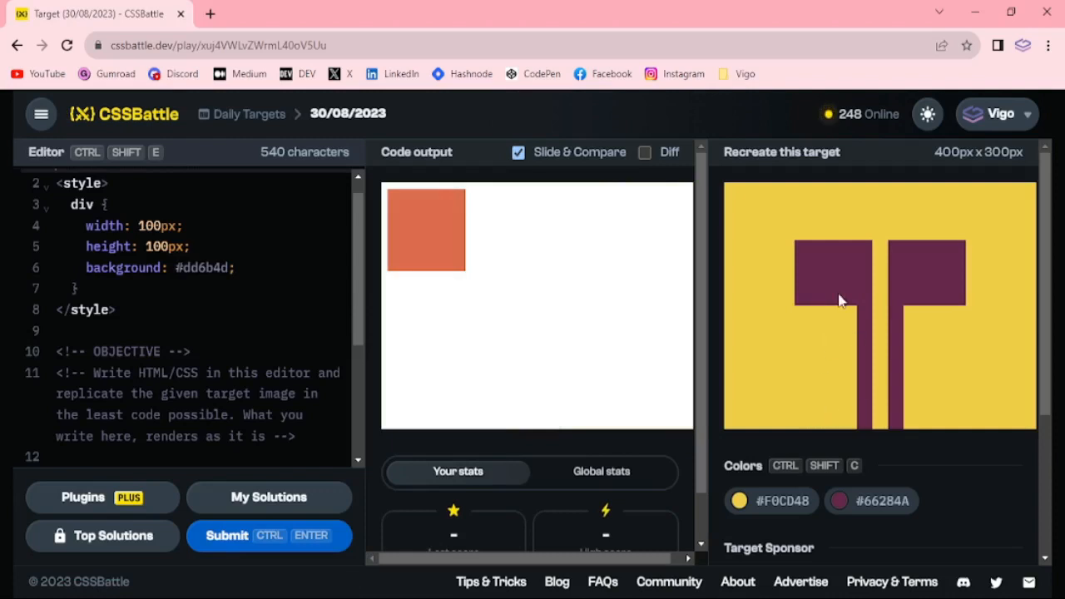
{"action": "mouse_move", "coordinate": [789, 393]}
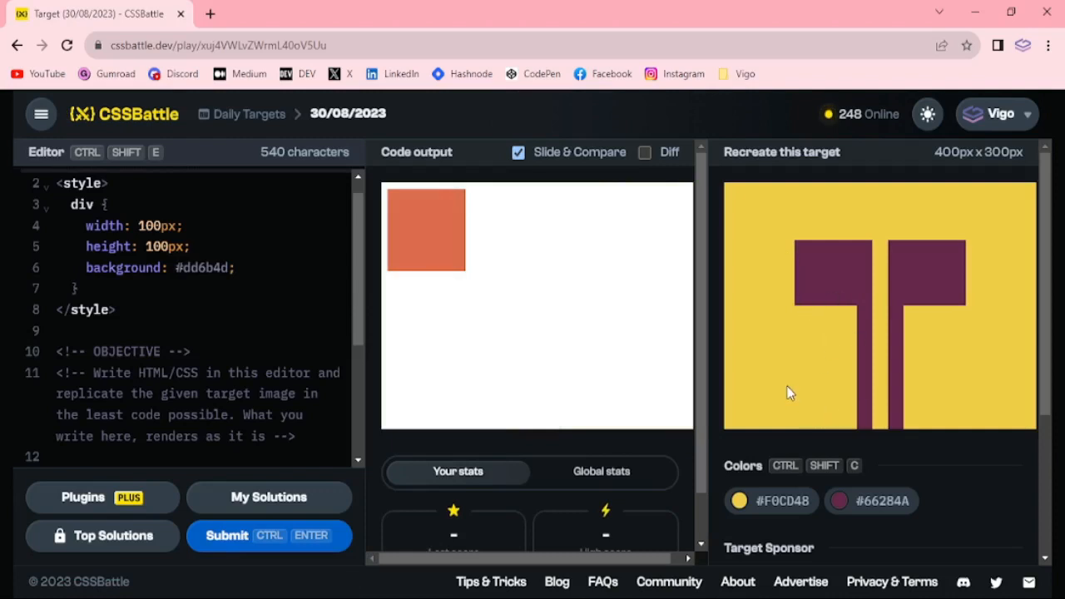
{"action": "mouse_move", "coordinate": [795, 370]}
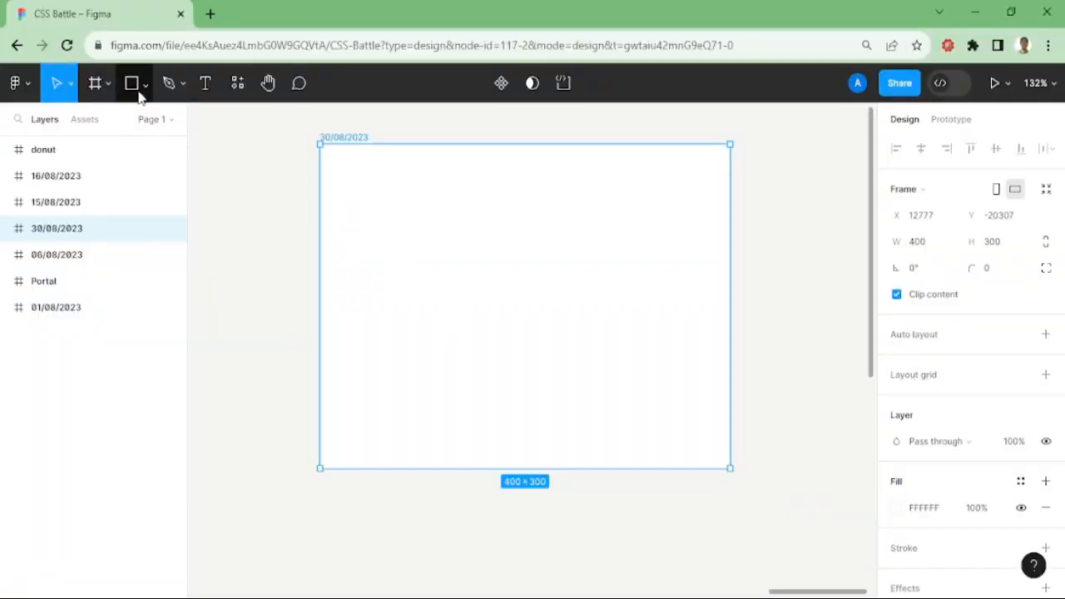
- Draw a tall rectangle in the frame's lower middle and set its fill to FFFFFF
{"action": "left_click", "coordinate": [131, 83]}
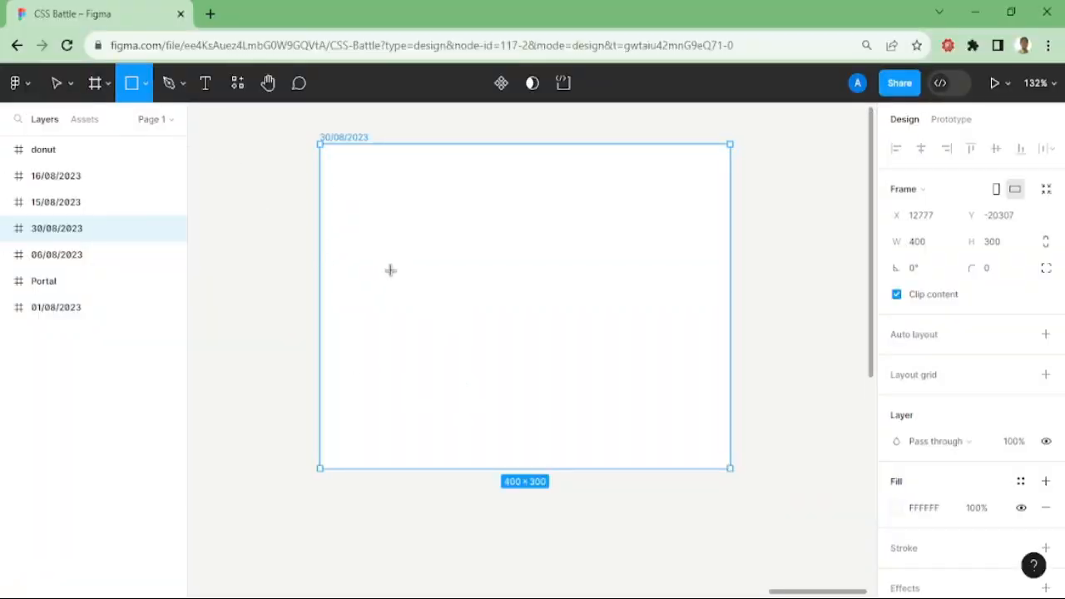
{"action": "left_click_drag", "start_coordinate": [403, 268], "coordinate": [483, 469]}
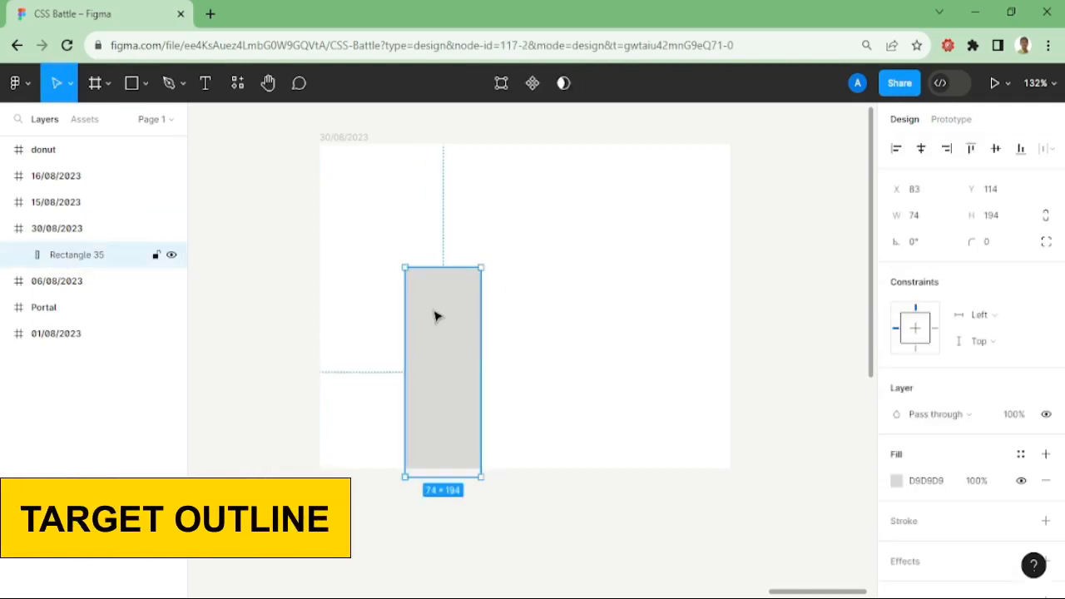
{"action": "left_click", "coordinate": [896, 479]}
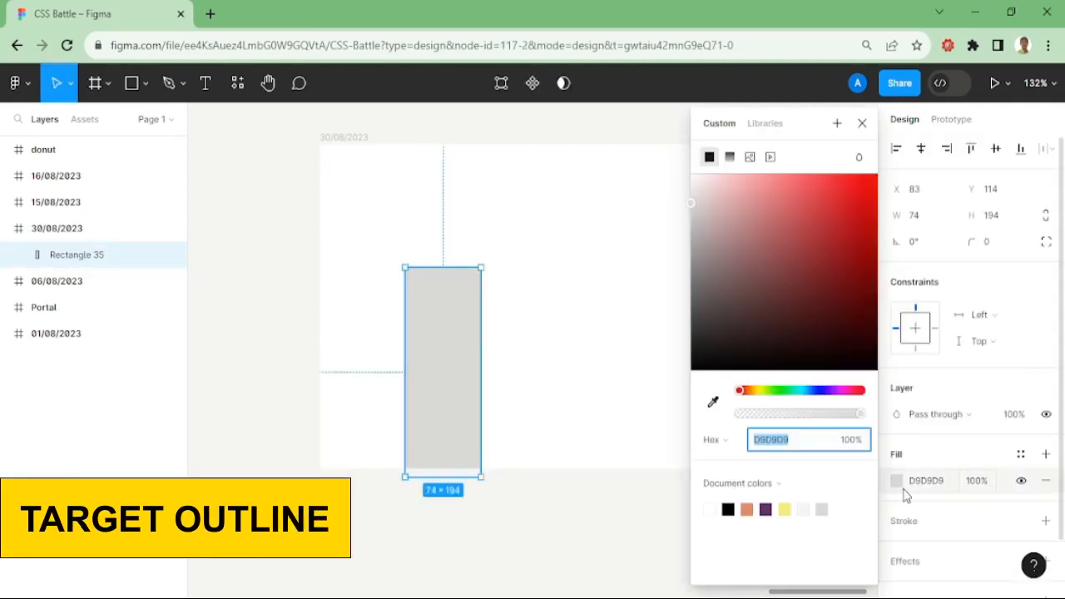
{"action": "type", "text": "FFFFFF"}
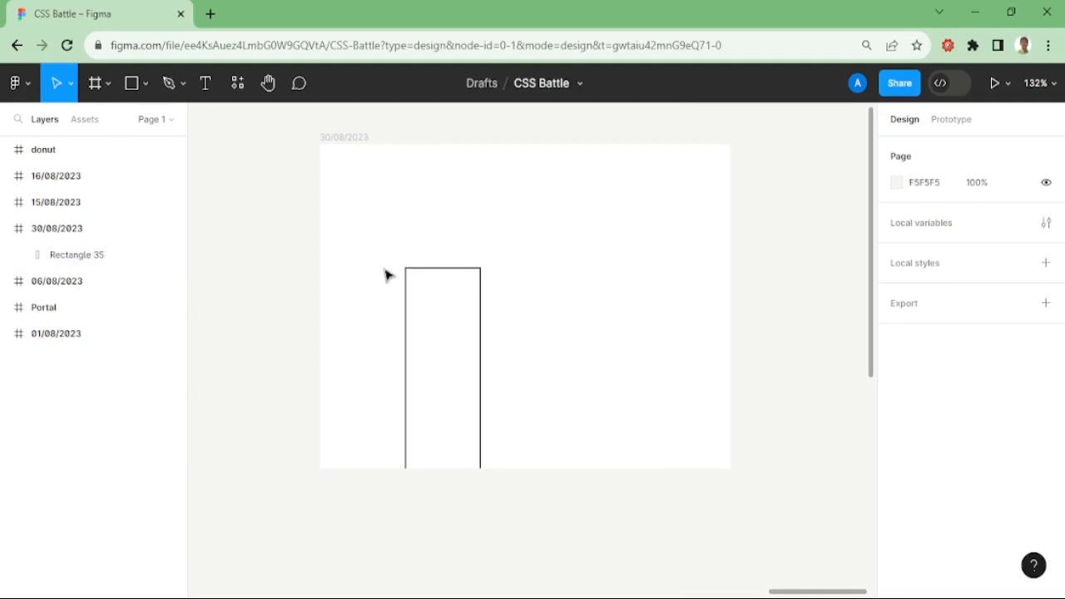
- Draw a larger grey rectangle over the stem, stretch it to 110×250, and send it to back
{"action": "left_click", "coordinate": [130, 83]}
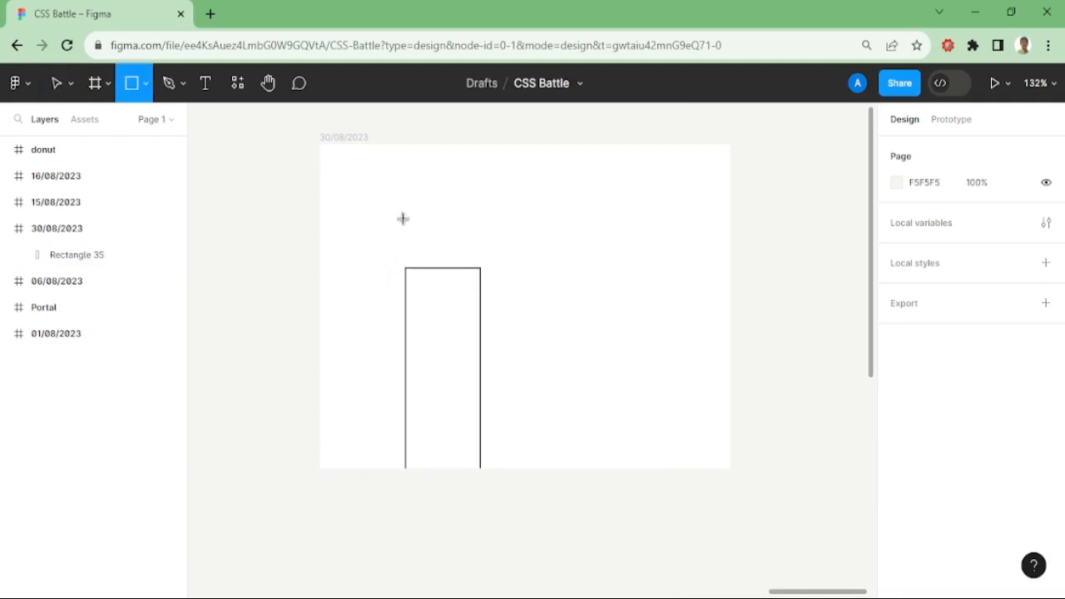
{"action": "left_click_drag", "start_coordinate": [402, 216], "coordinate": [499, 352]}
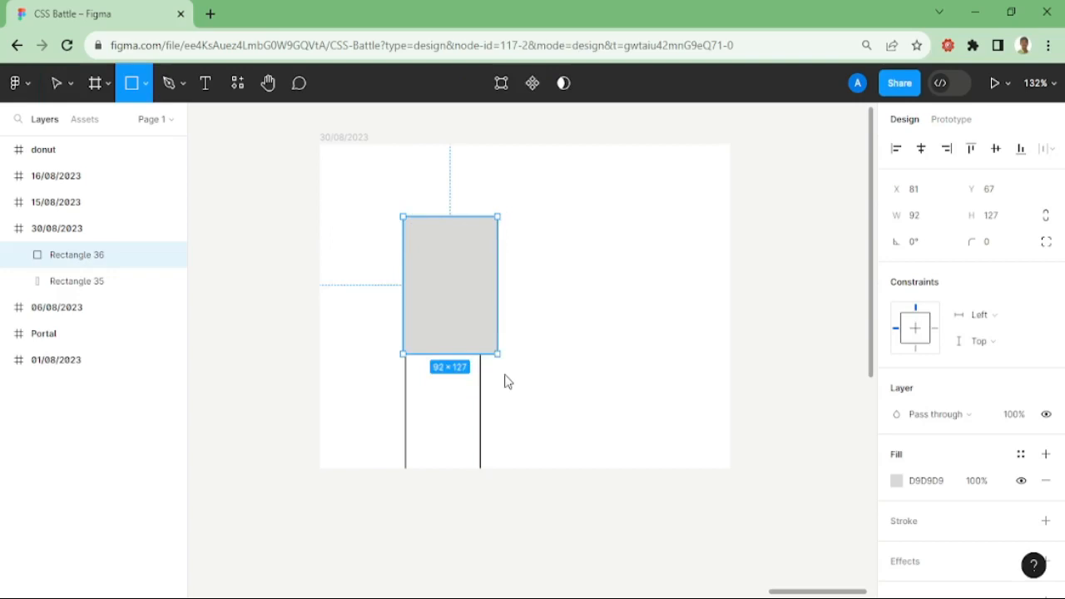
{"action": "left_click_drag", "start_coordinate": [500, 356], "coordinate": [516, 489]}
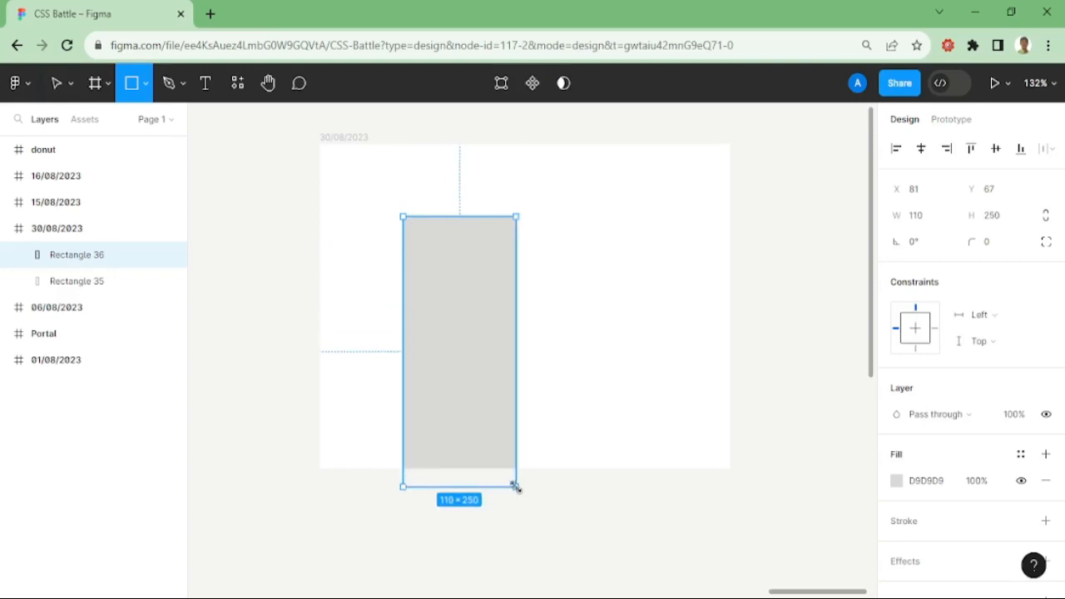
{"action": "right_click", "coordinate": [457, 344]}
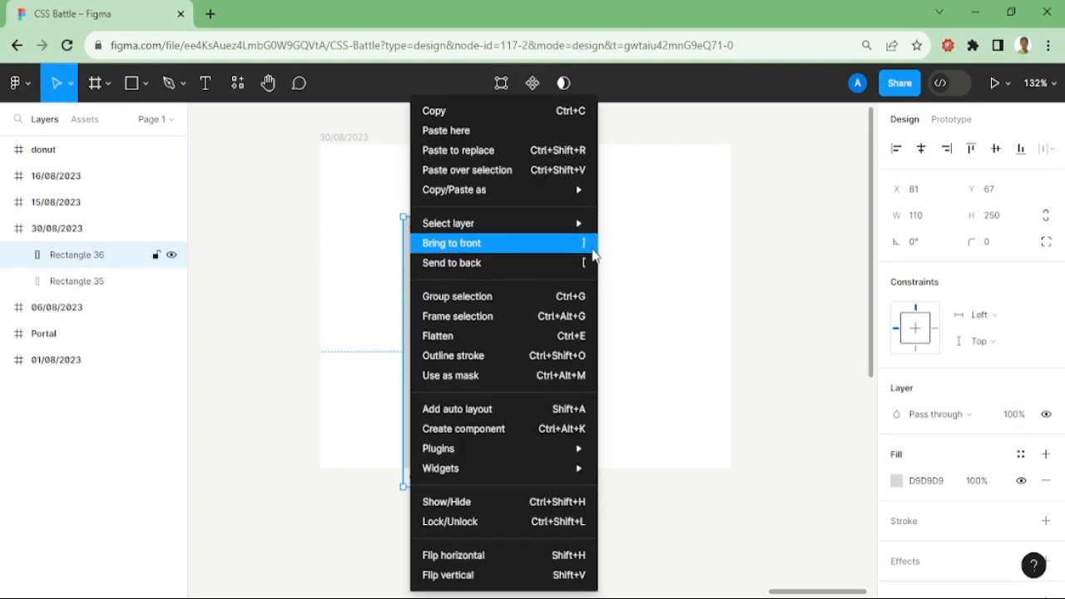
{"action": "left_click", "coordinate": [451, 243]}
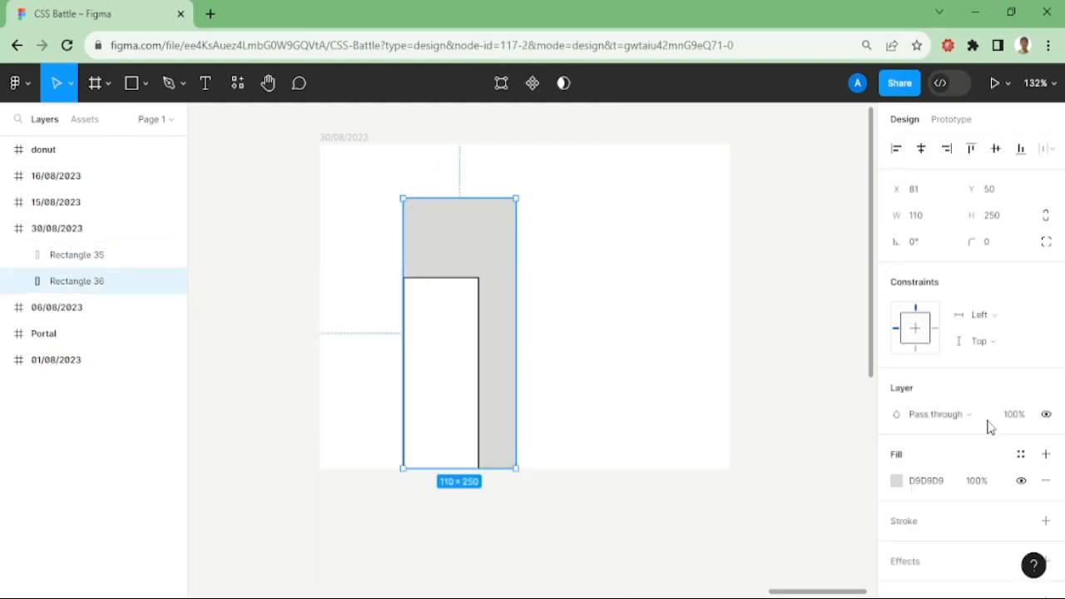
- Duplicate the rectangle pair, flip the copy and place it on the frame's right side
{"action": "left_click", "coordinate": [1045, 457]}
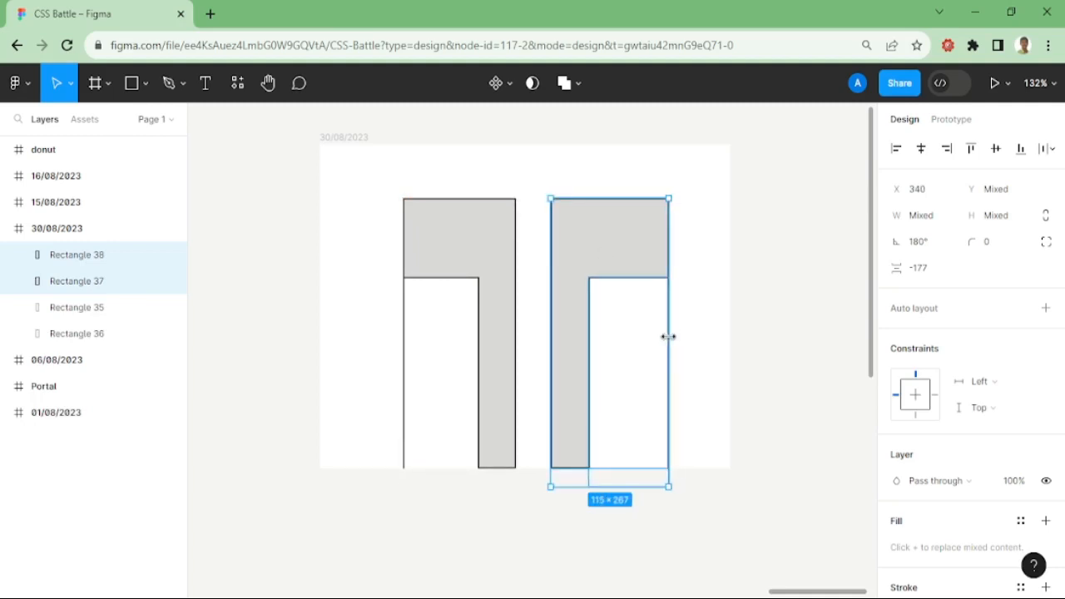
{"action": "mouse_move", "coordinate": [747, 386]}
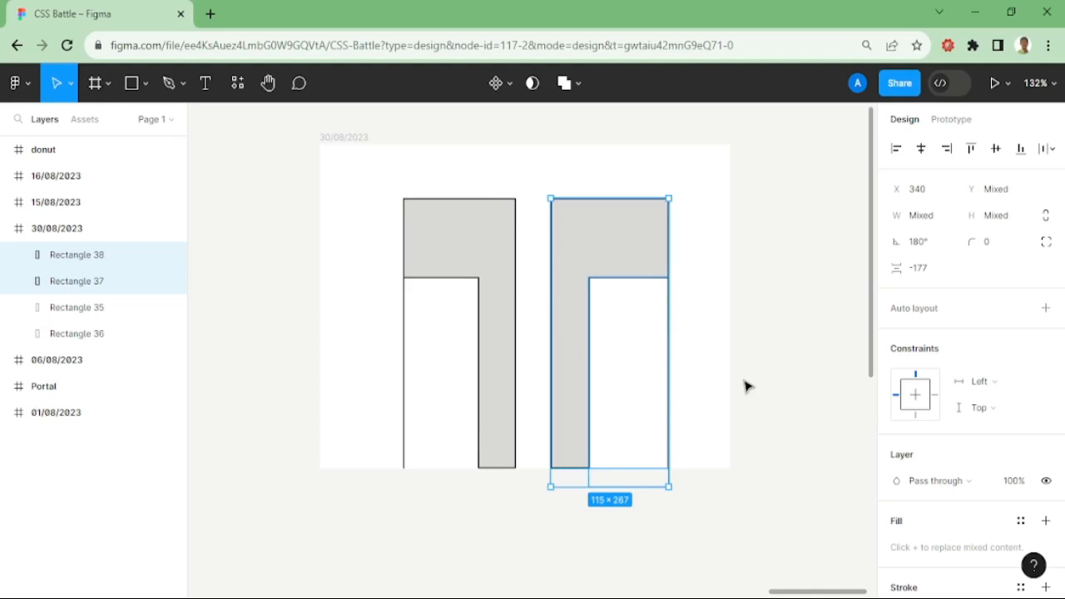
{"action": "mouse_move", "coordinate": [533, 196]}
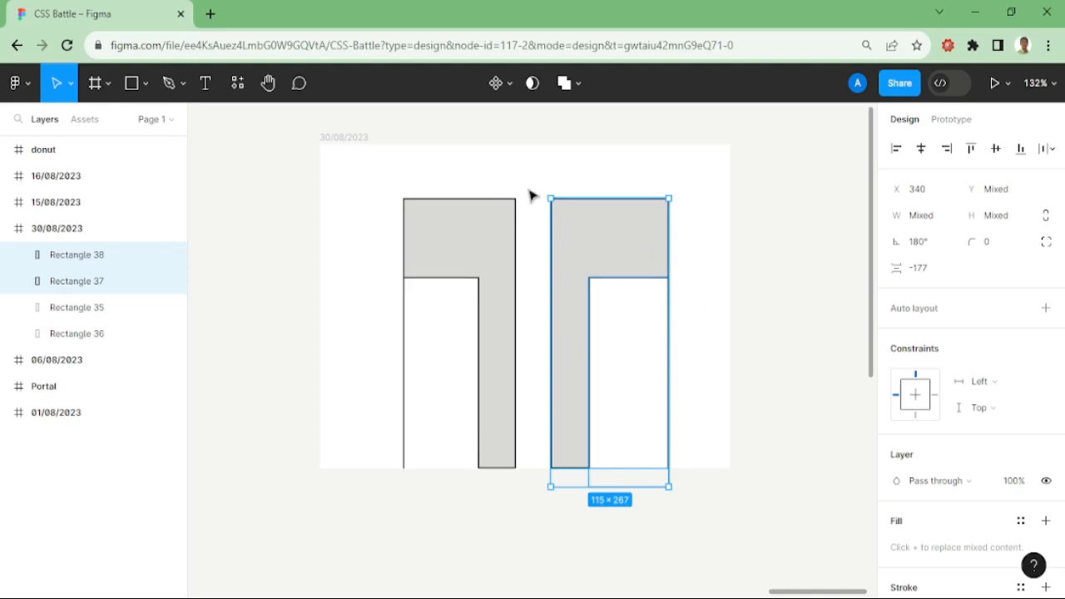
{"action": "mouse_move", "coordinate": [702, 214]}
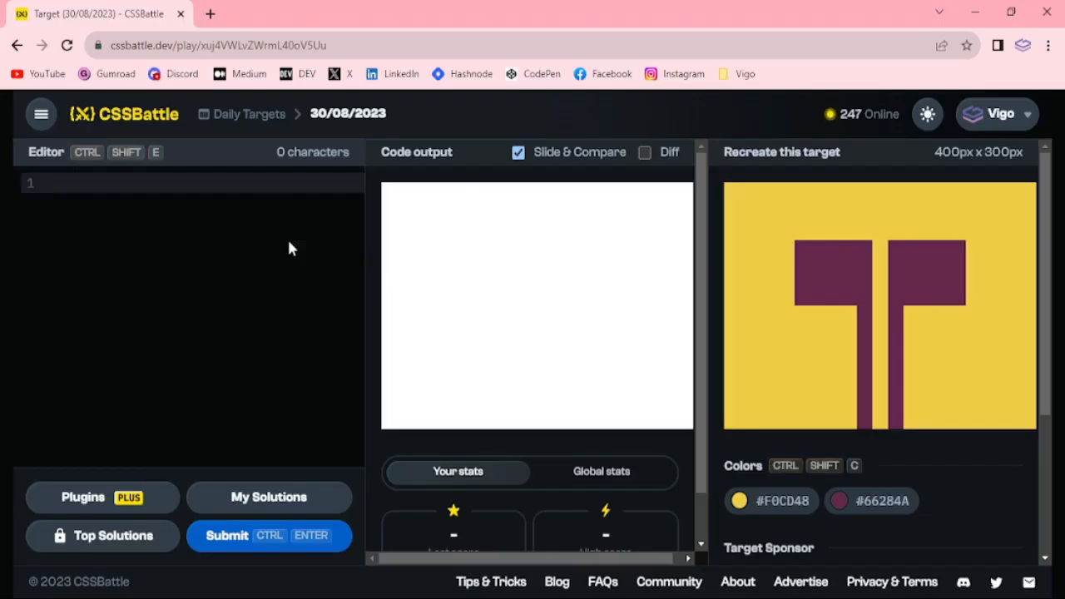
- Write <p><style>*{background:#F0CD48;} and begin a p rule
{"action": "type", "text": "<p>"}
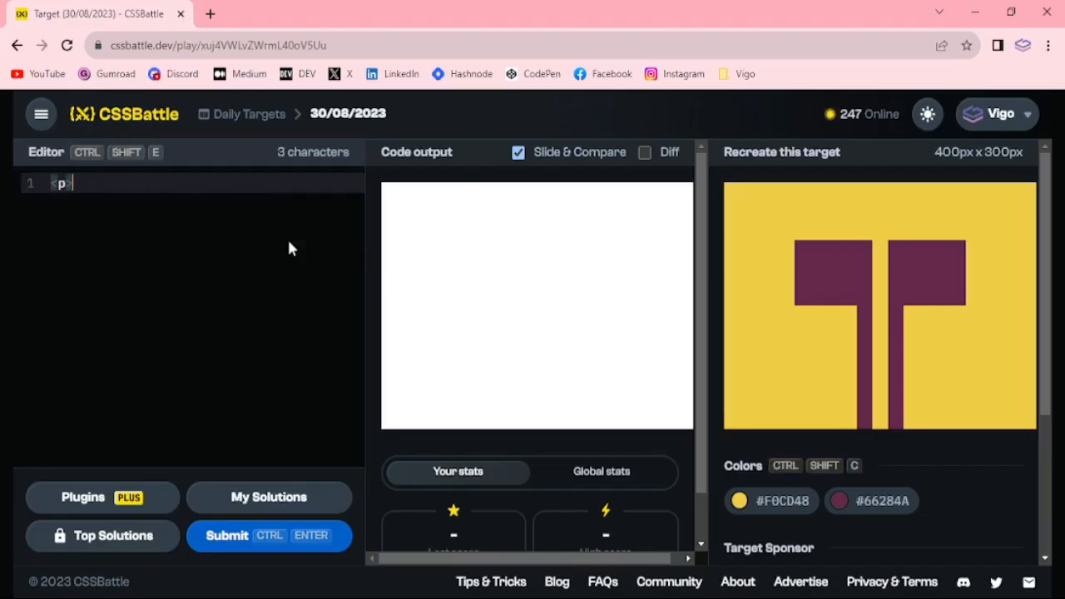
{"action": "type", "text": "><style>*{"}
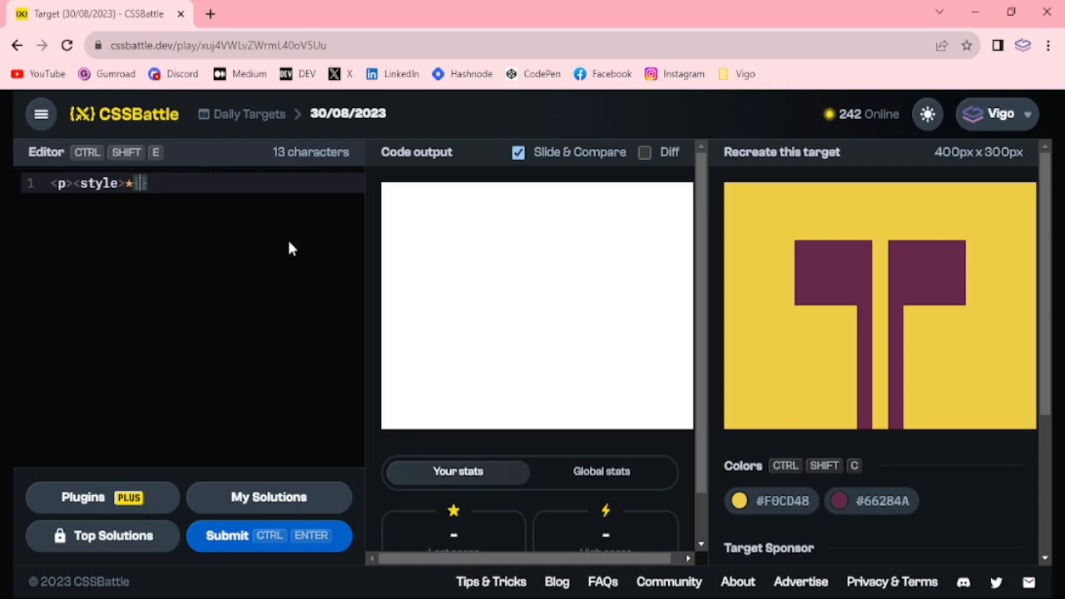
{"action": "type", "text": "background"}
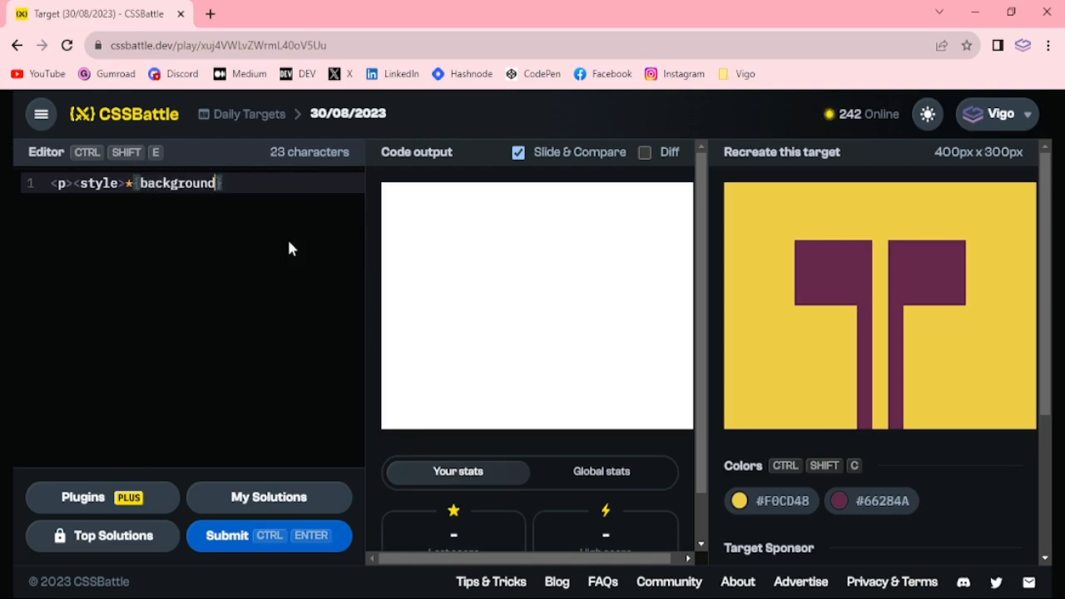
{"action": "type", "text": ":"}
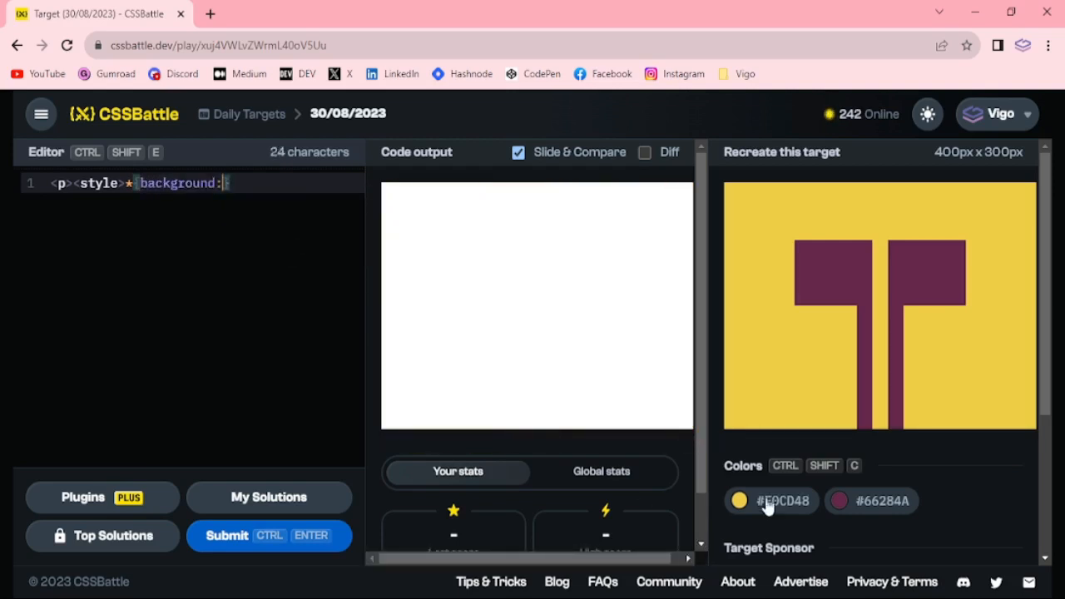
{"action": "left_click", "coordinate": [739, 499]}
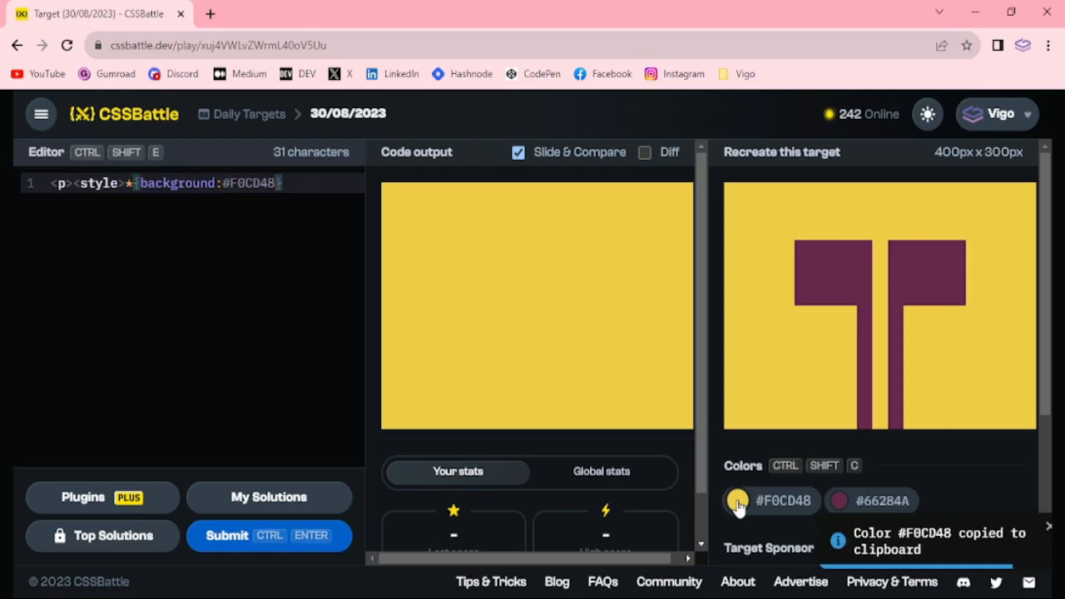
{"action": "type", "text": ";"}
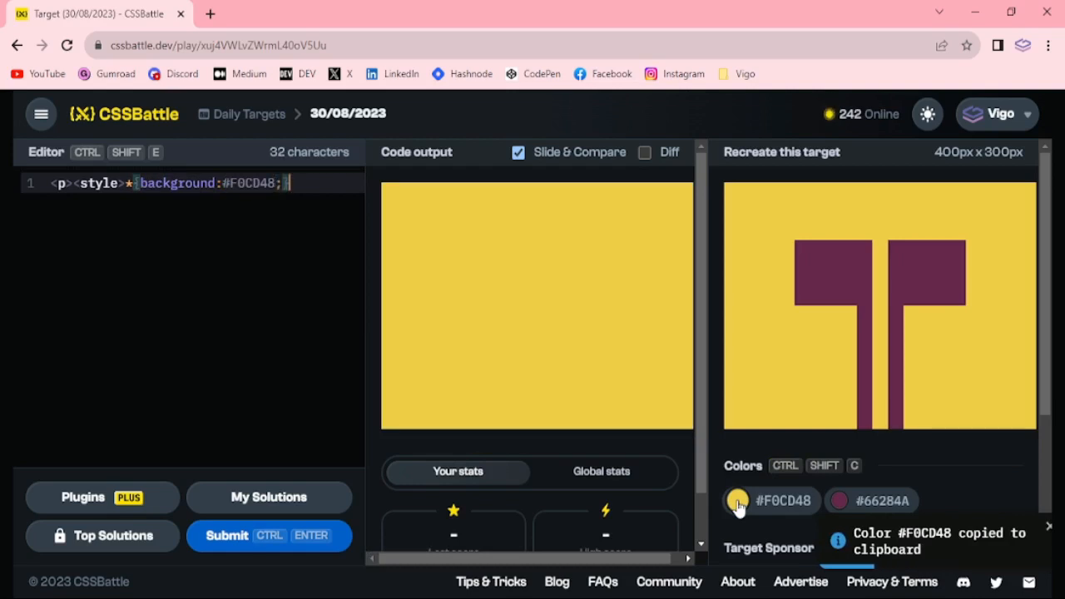
{"action": "type", "text": "p"}
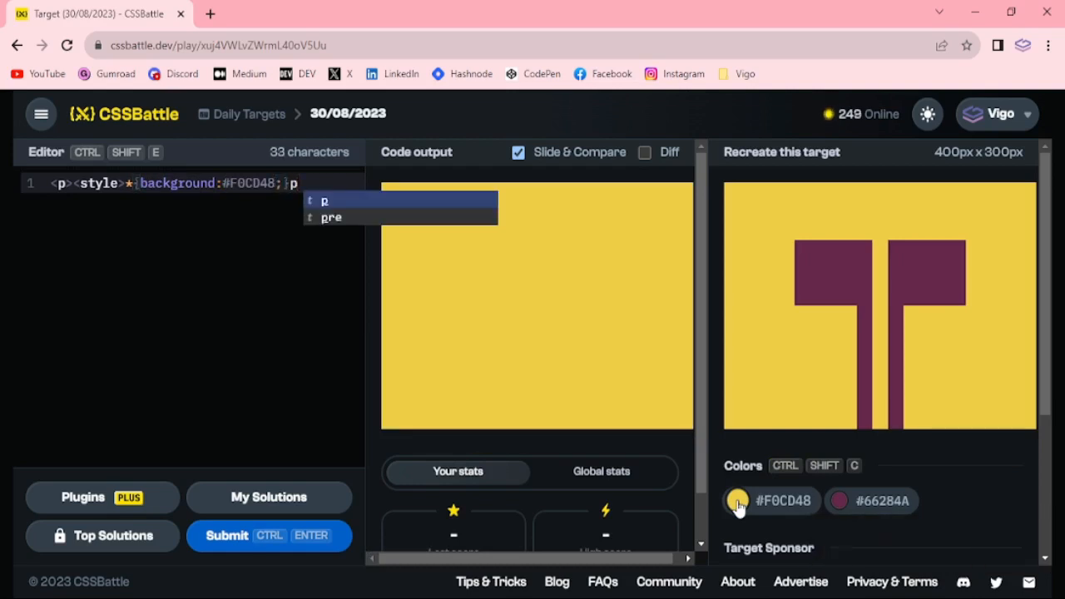
- Give the p rule a green background, width 80px and height 200px
{"action": "type", "text": "background:gre"}
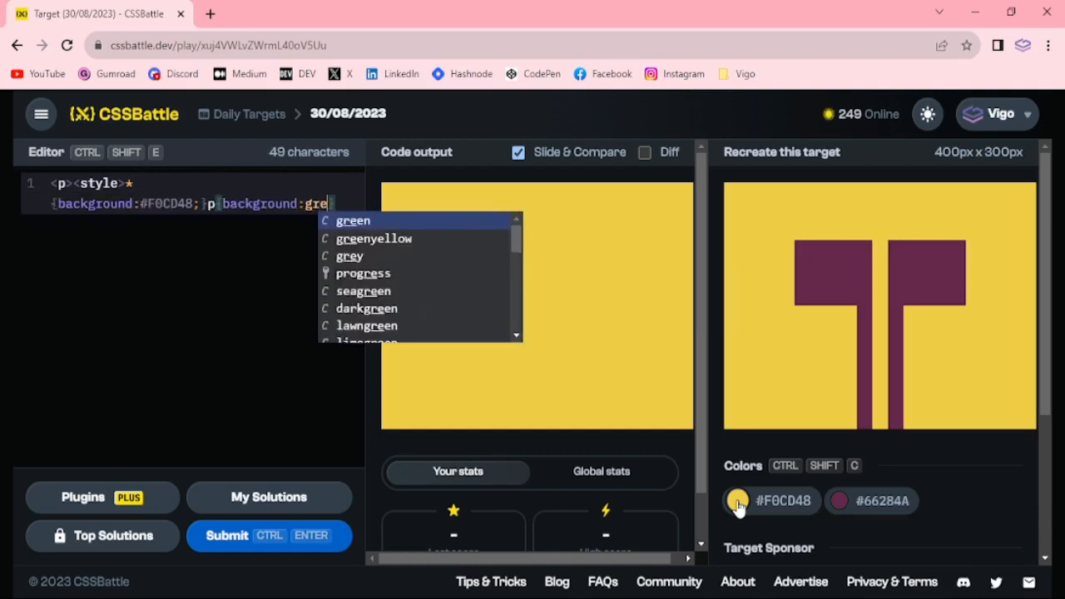
{"action": "left_click", "coordinate": [353, 219]}
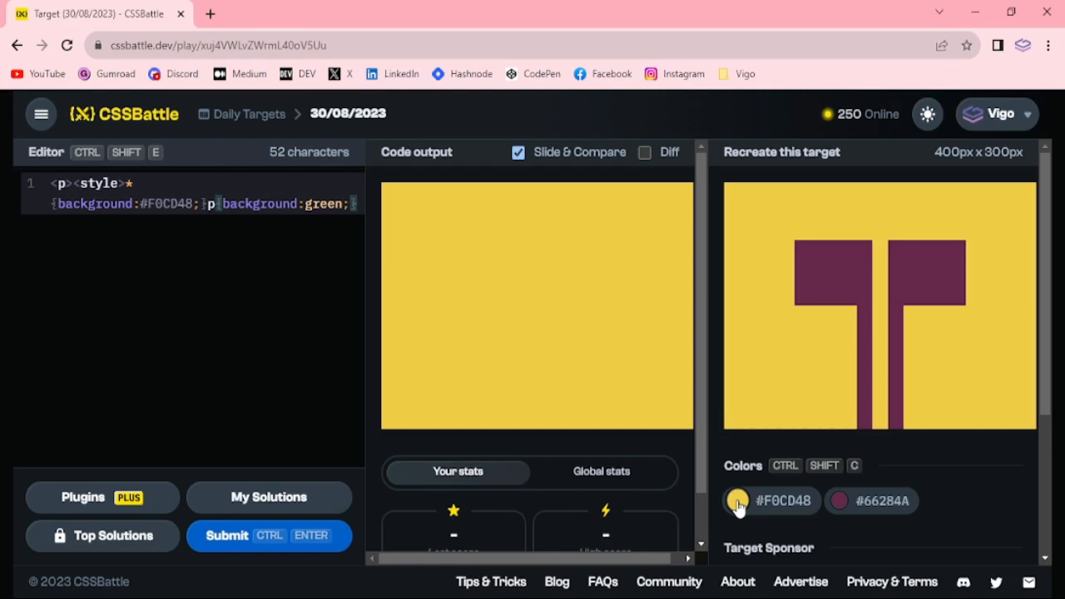
{"action": "type", "text": "width:"}
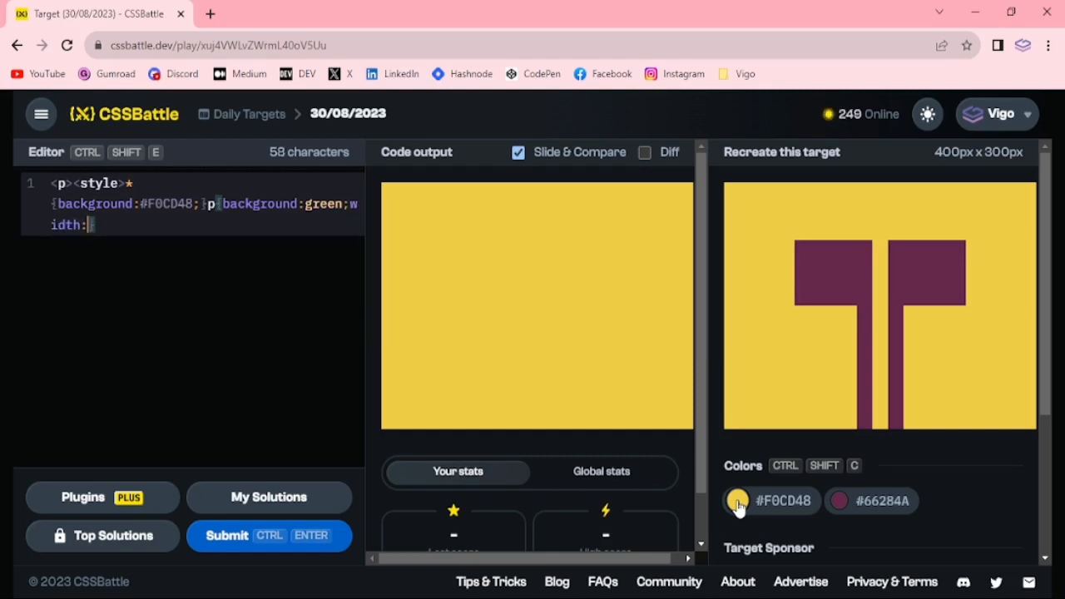
{"action": "type", "text": "80px;h"}
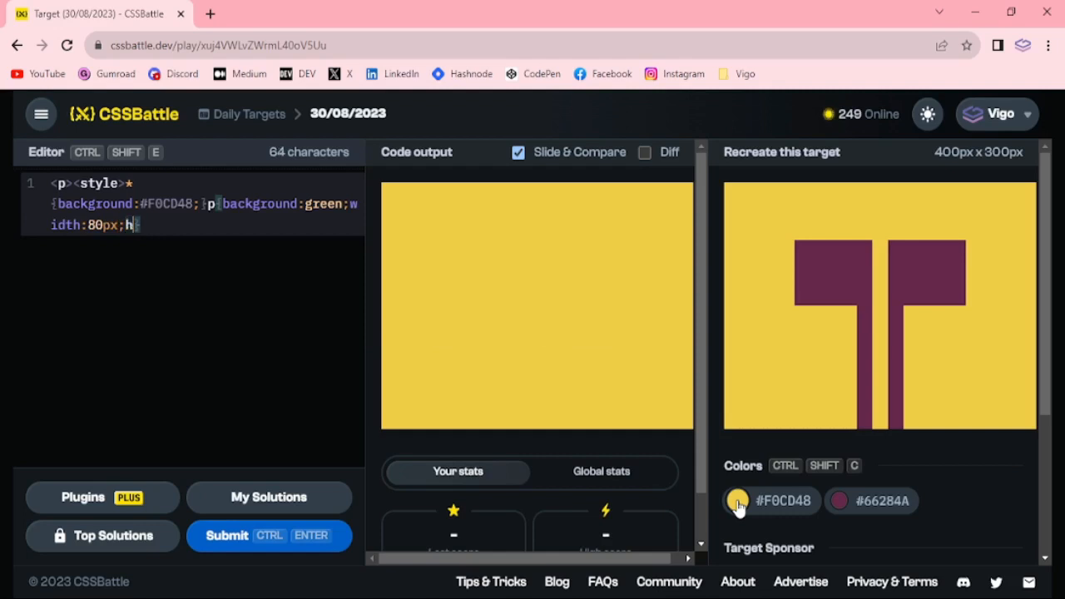
{"action": "type", "text": "eight:"}
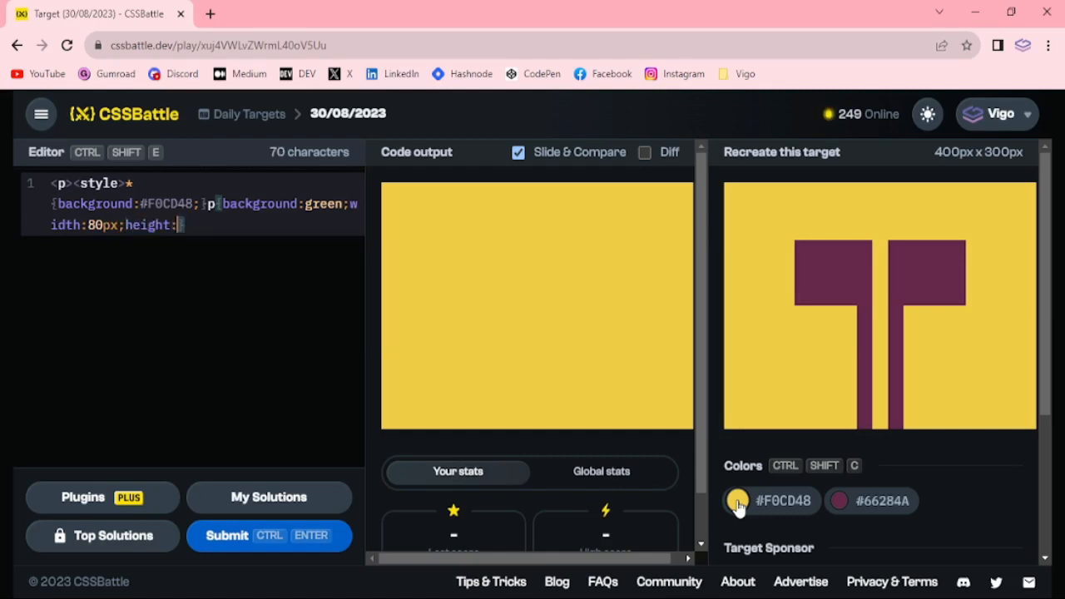
{"action": "type", "text": "200px;"}
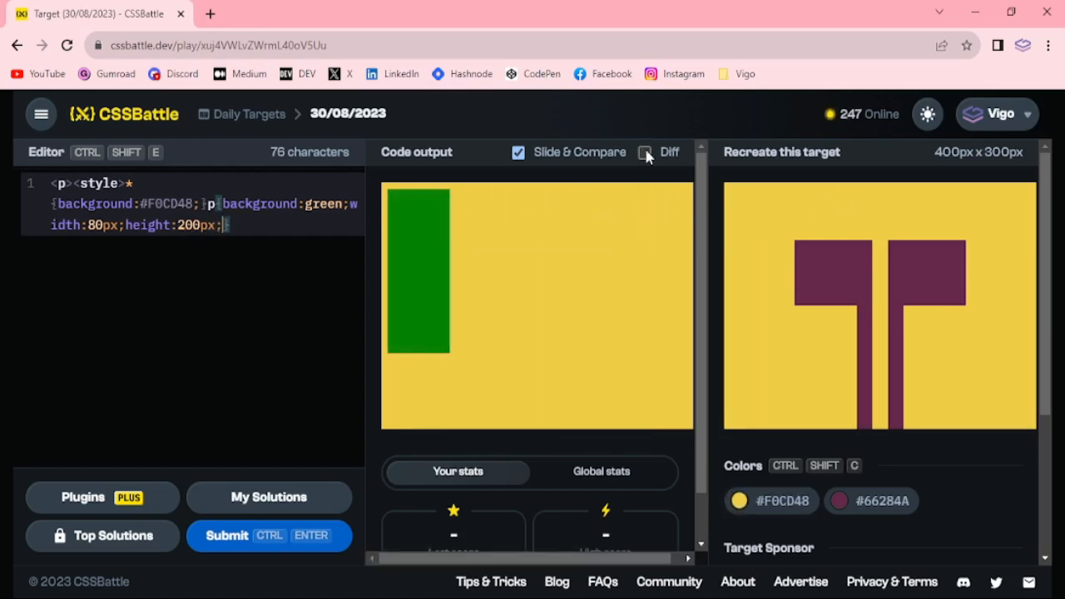
- With Diff on, add margin:150px 82px to the p rule, then return to plain output
{"action": "left_click", "coordinate": [645, 151]}
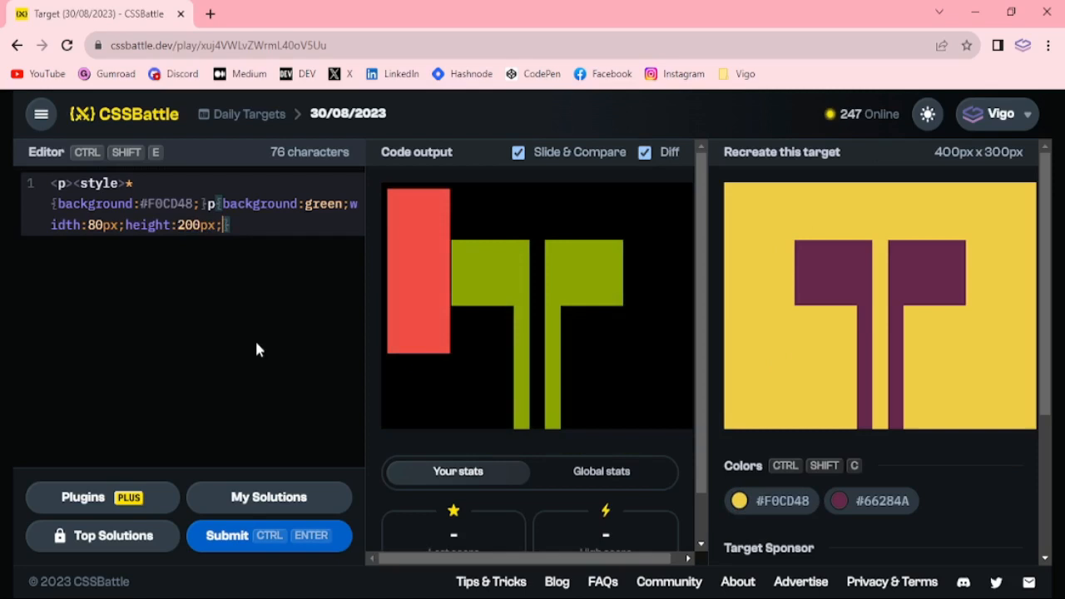
{"action": "type", "text": "margin:150"}
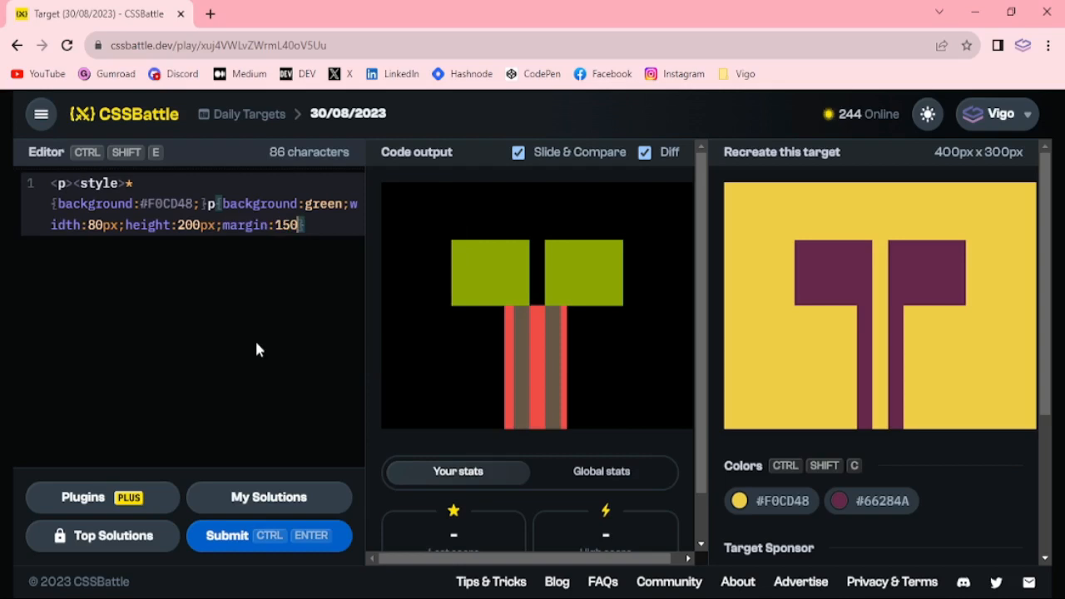
{"action": "type", "text": "px"}
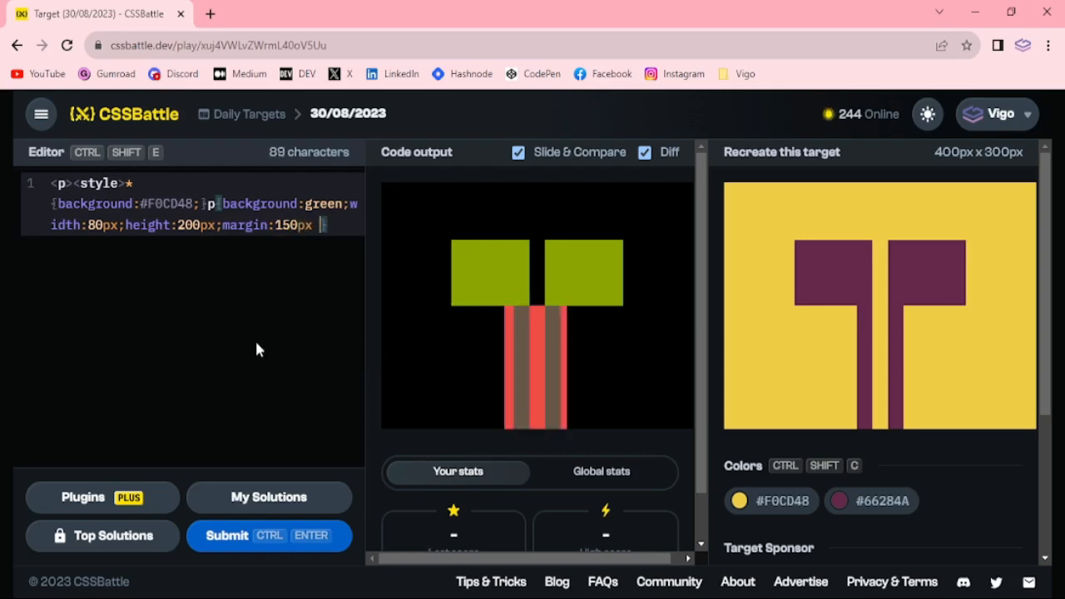
{"action": "type", "text": "80px"}
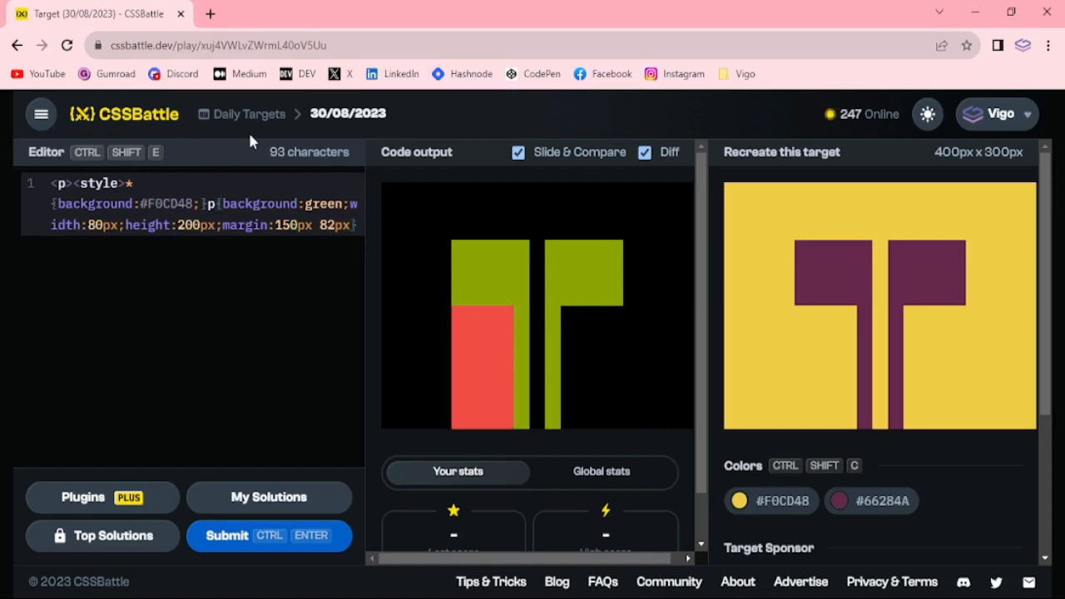
{"action": "left_click", "coordinate": [646, 151]}
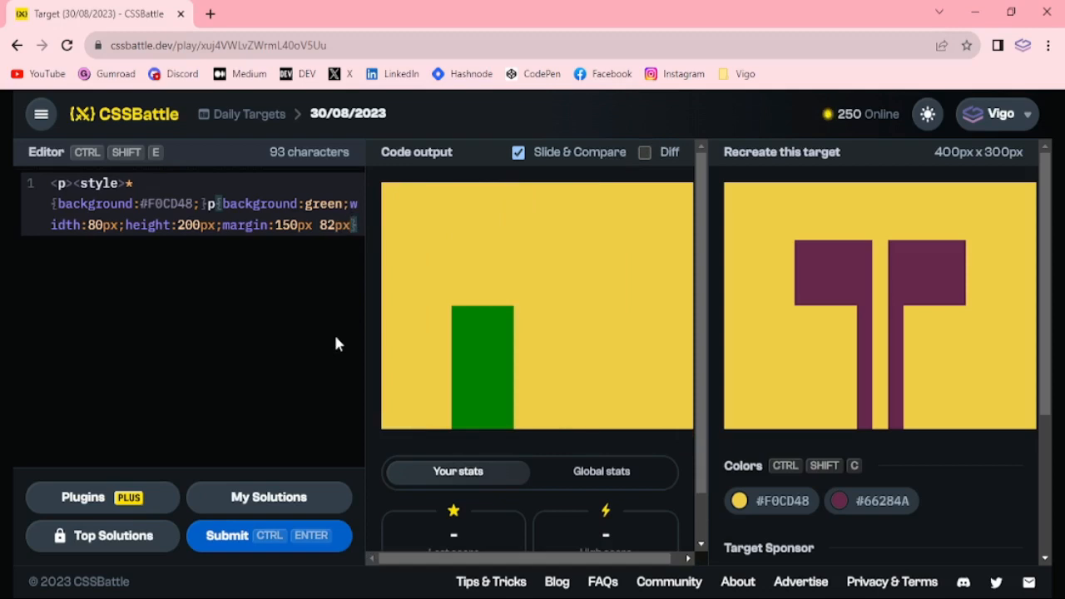
- Add box-shadow:10px -70px 0 10px #66284A and set height to 220px
{"action": "type", "text": "box-shadow:"}
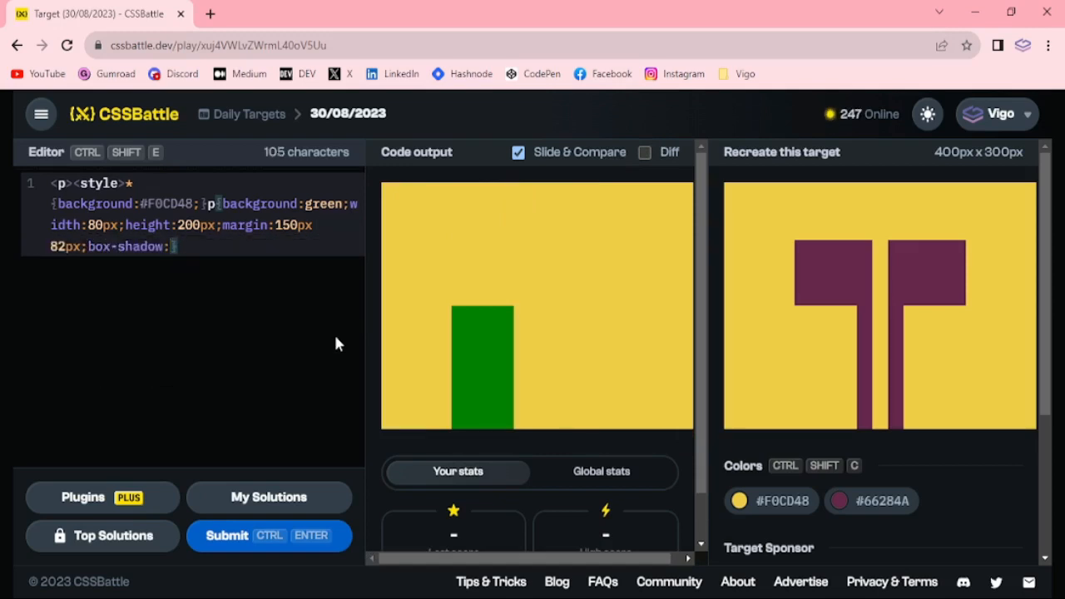
{"action": "type", "text": "10px"}
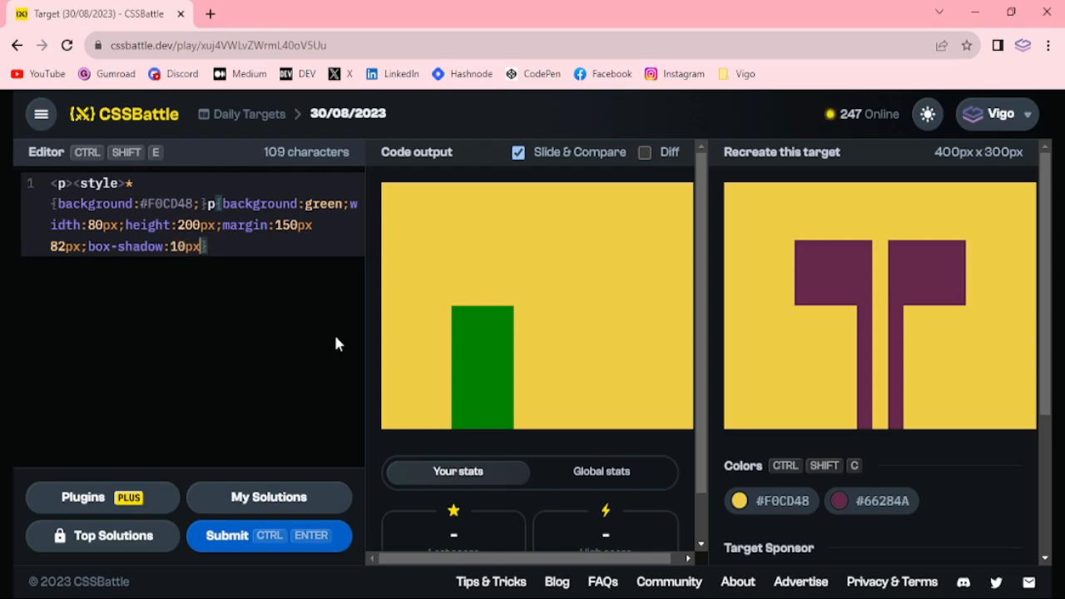
{"action": "type", "text": "-60"}
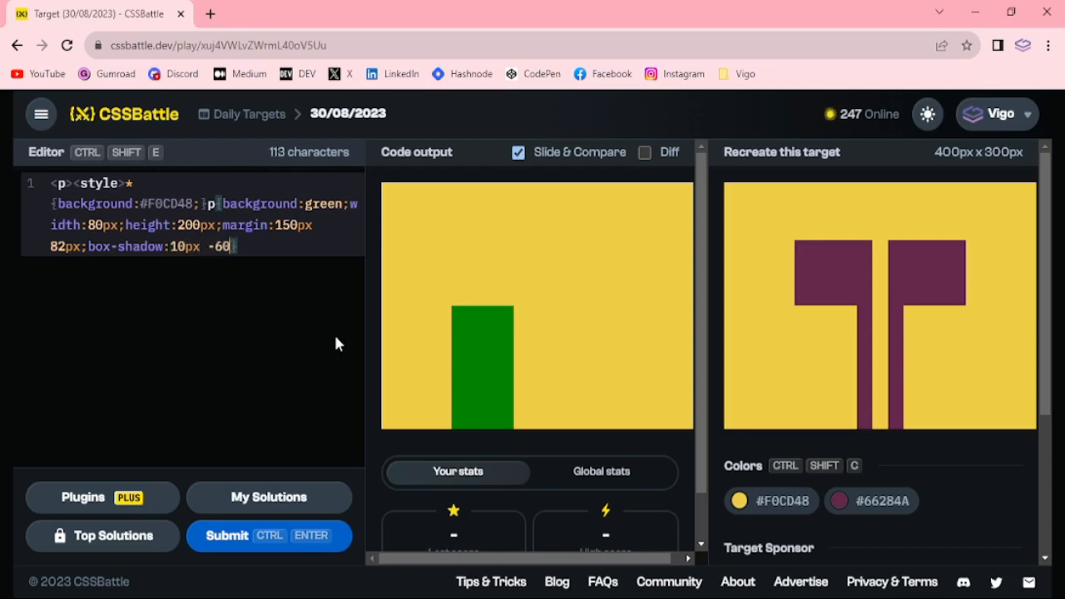
{"action": "type", "text": "px"}
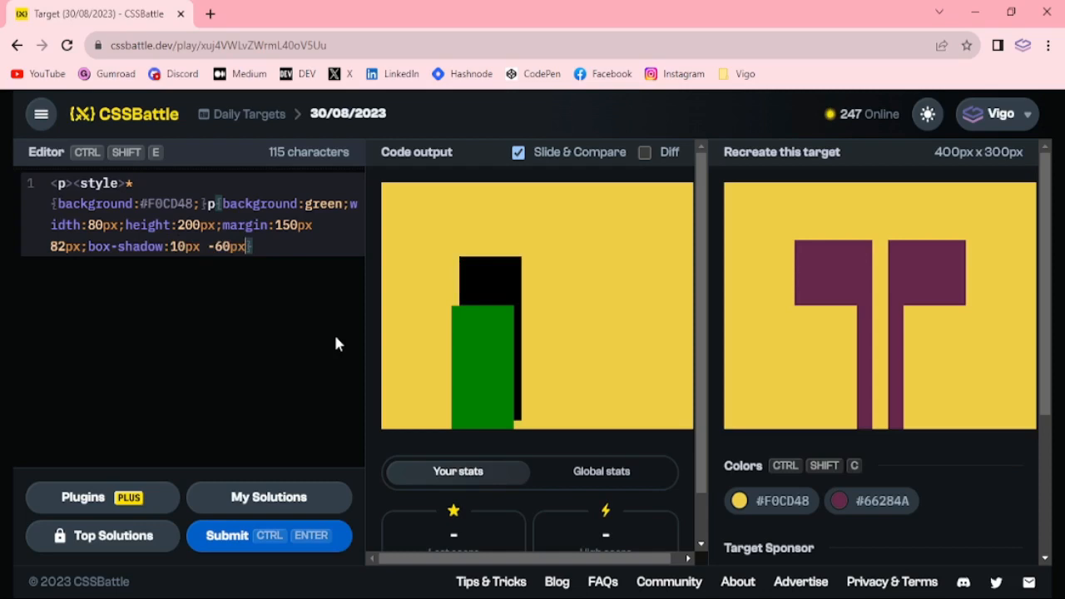
{"action": "type", "text": "0 10"}
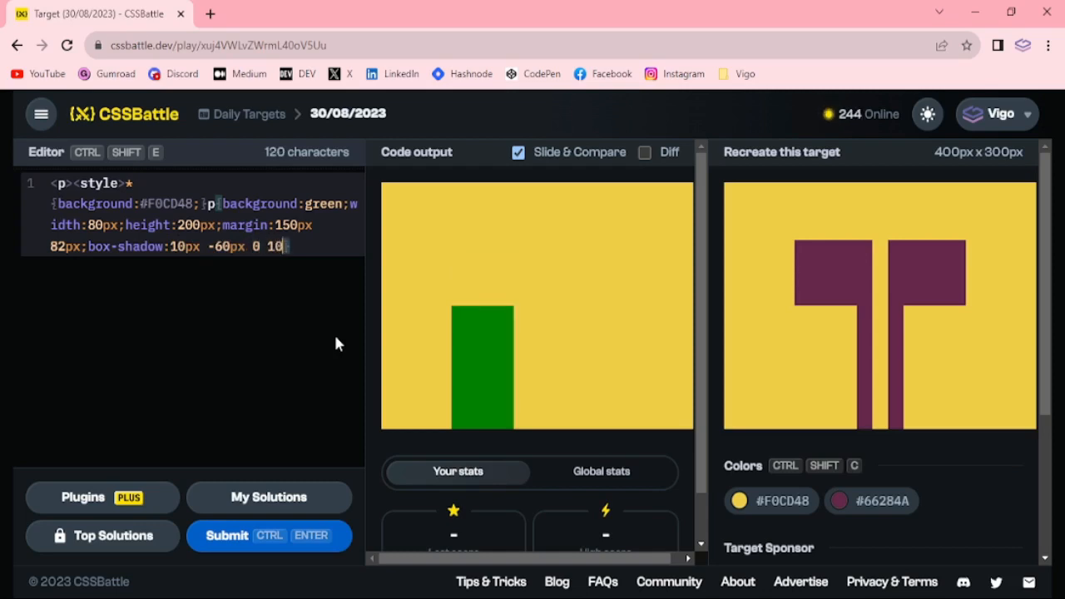
{"action": "type", "text": "px"}
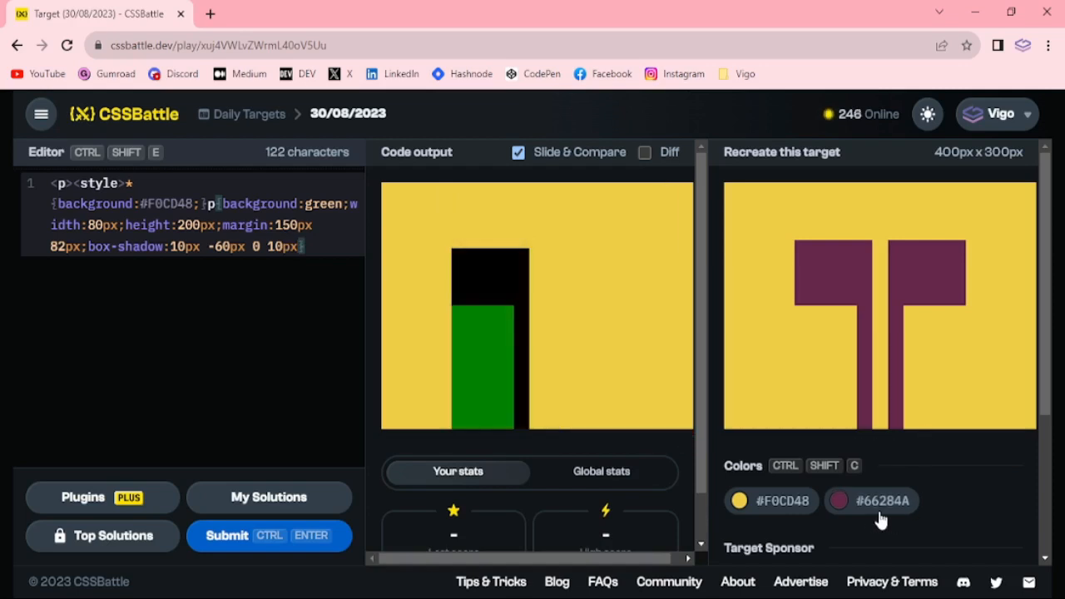
{"action": "left_click", "coordinate": [839, 499]}
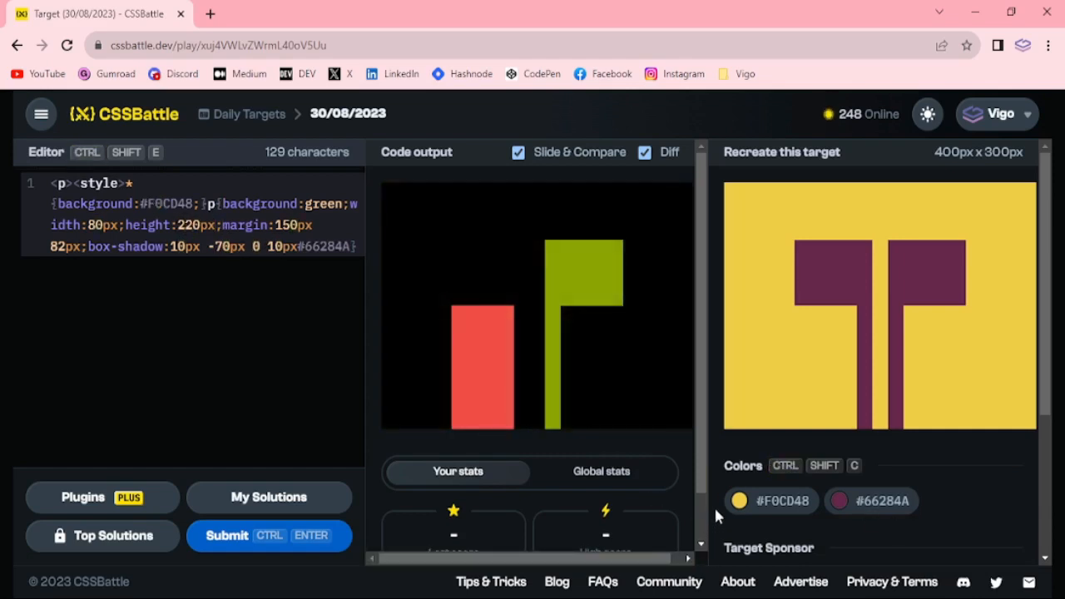
- Replace the p background green with #F0CD48, leaving only the maroon T
{"action": "left_click", "coordinate": [739, 499]}
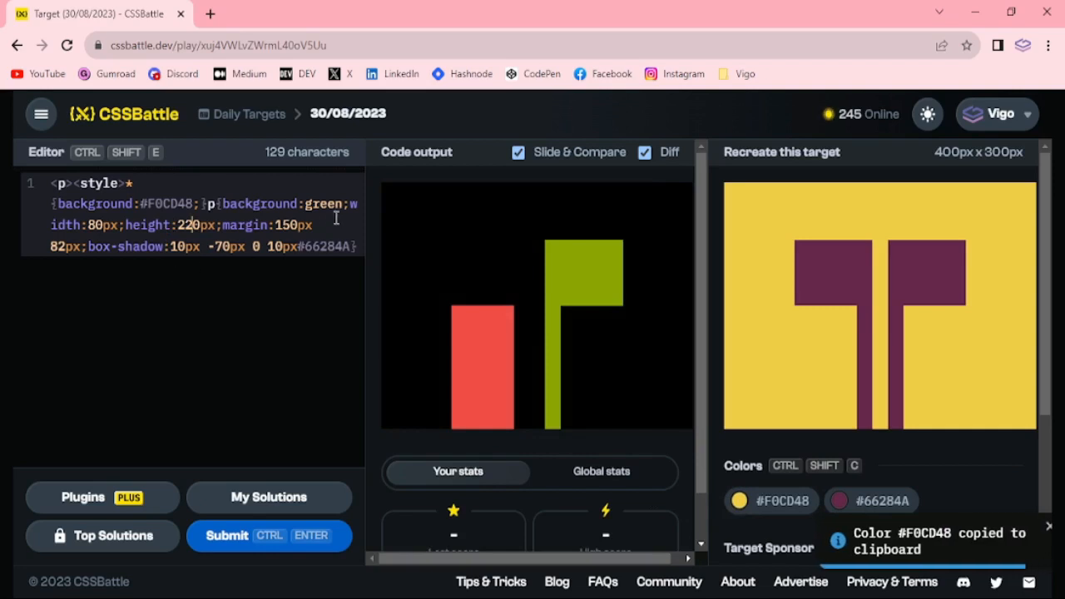
{"action": "type", "text": "#F0CD48"}
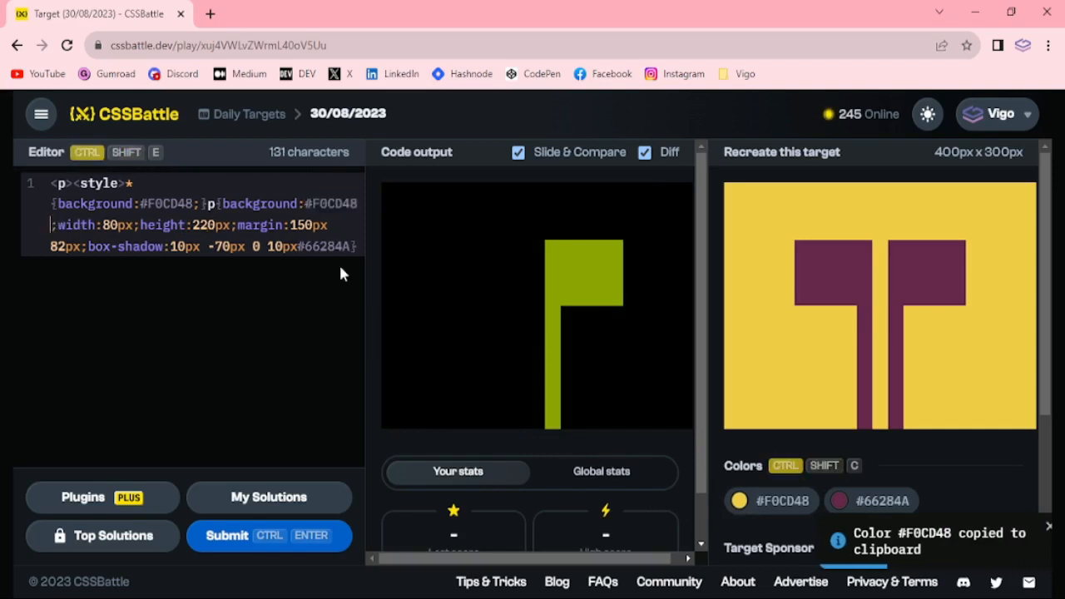
{"action": "left_click", "coordinate": [646, 151]}
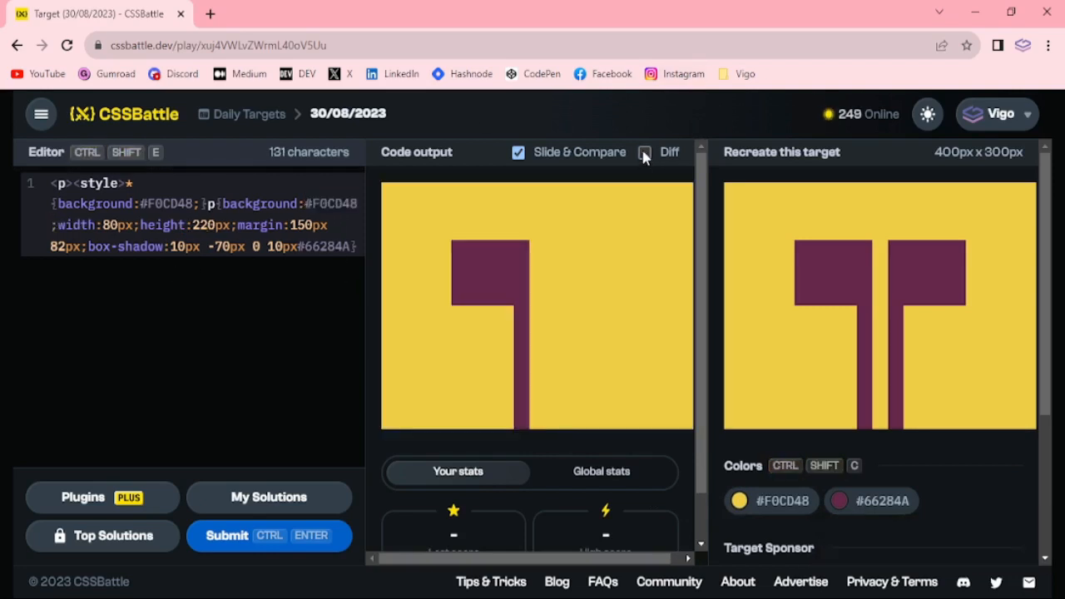
{"action": "left_click", "coordinate": [645, 154]}
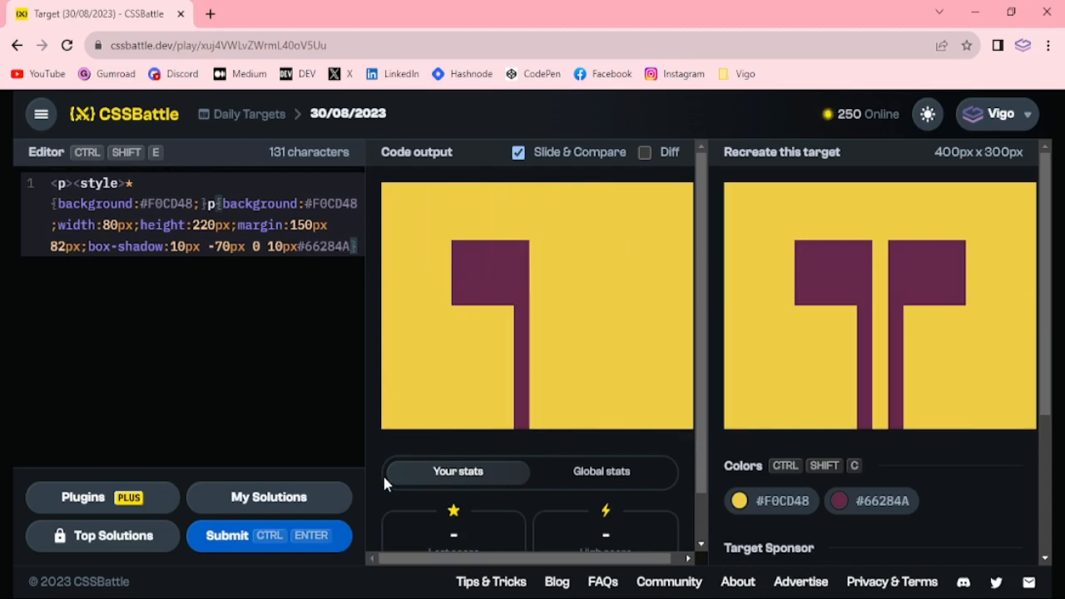
- Append -webkit-box-reflect:right 60px and verify the 100% match with Diff
{"action": "type", "text": ";-webkit-"}
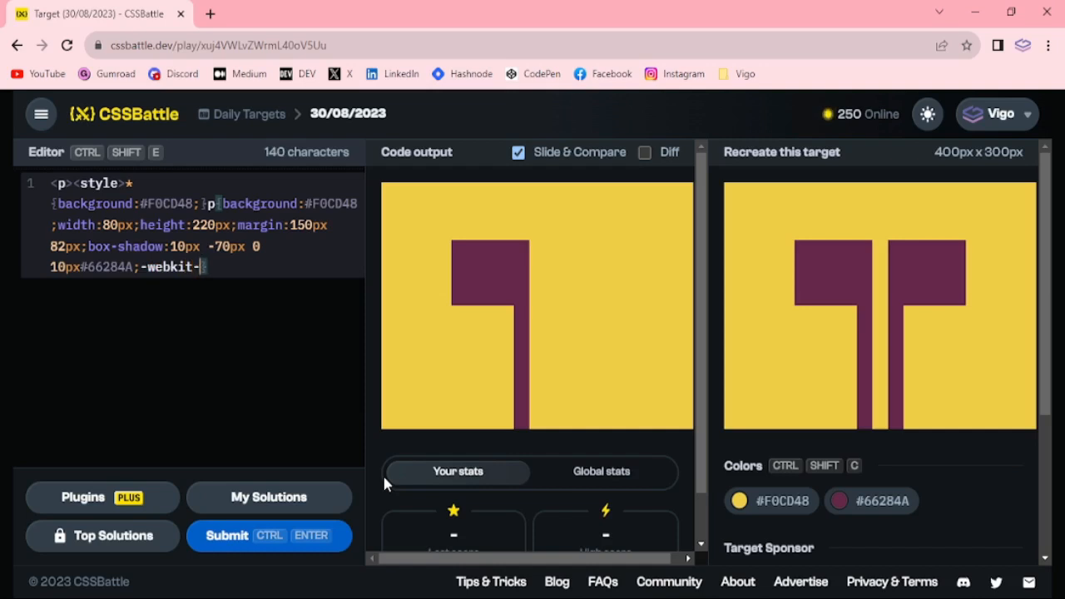
{"action": "type", "text": "box-r"}
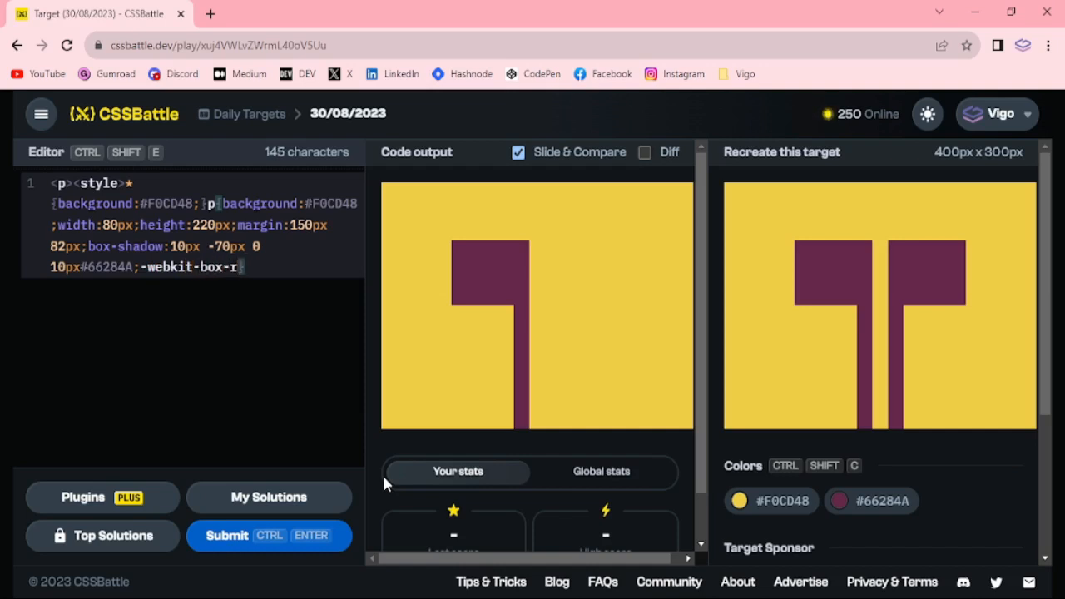
{"action": "type", "text": "eflect"}
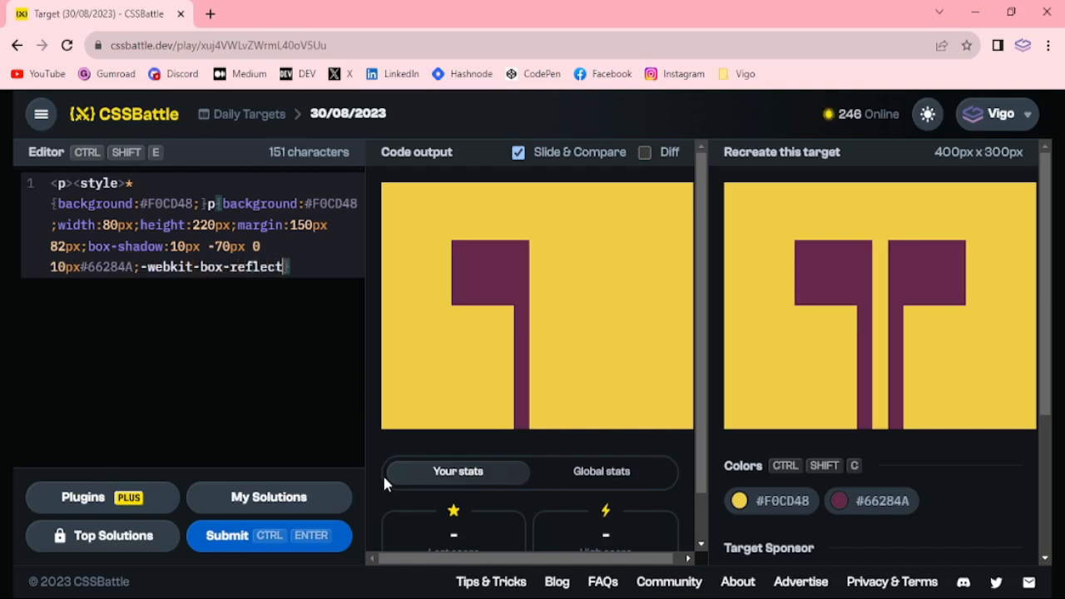
{"action": "type", "text": ":right"}
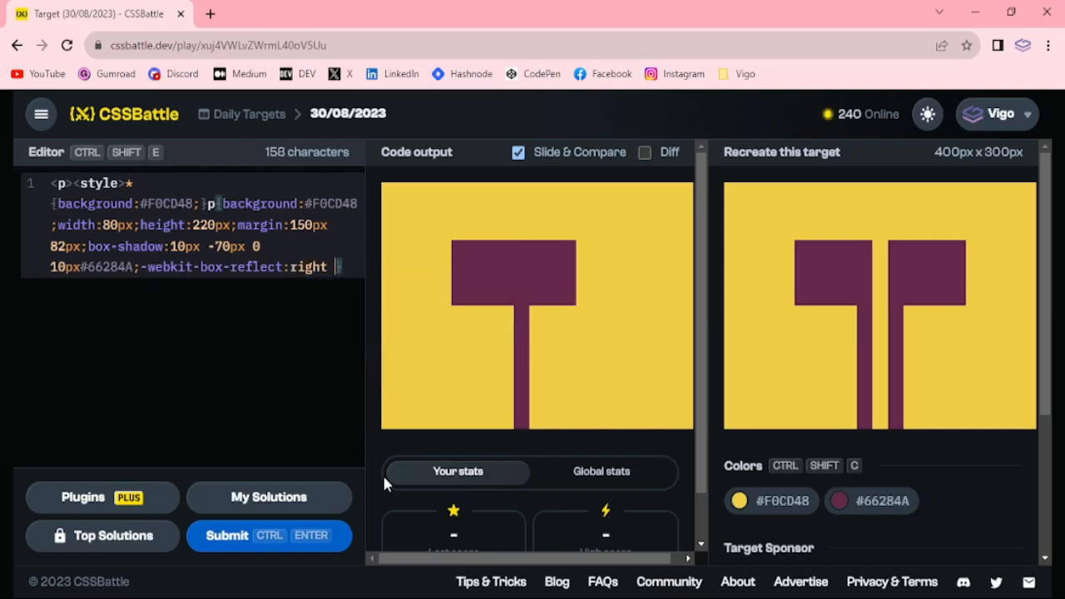
{"action": "type", "text": "50px"}
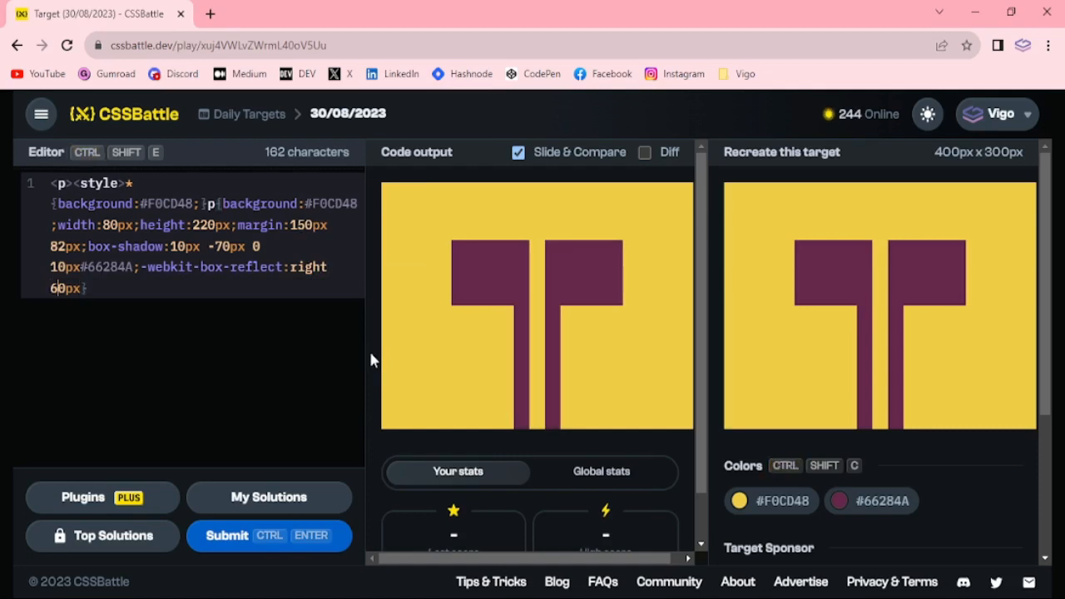
{"action": "left_click", "coordinate": [646, 151]}
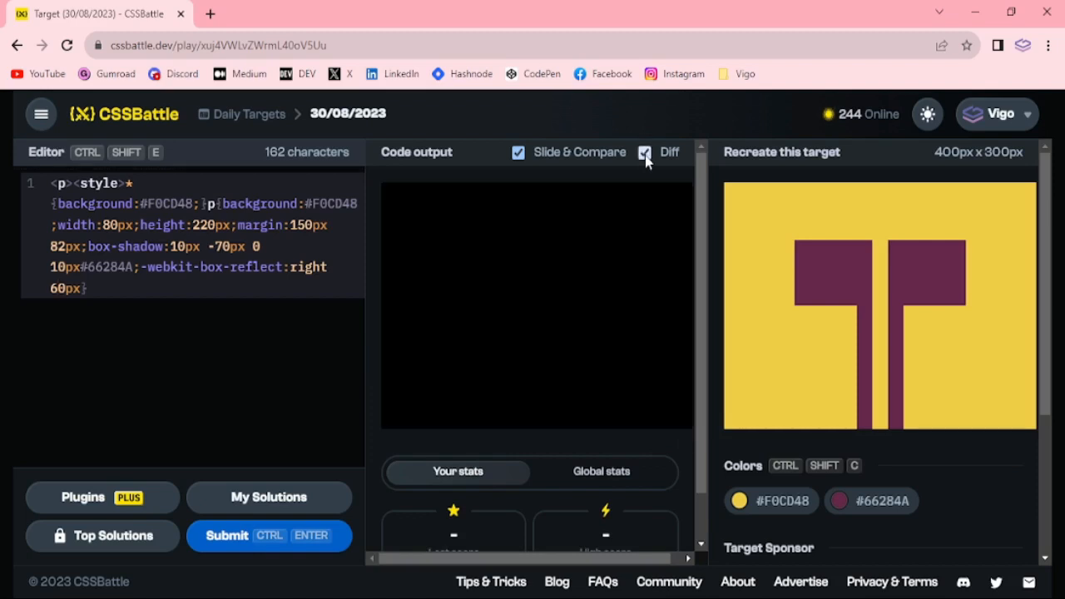
{"action": "left_click", "coordinate": [646, 153]}
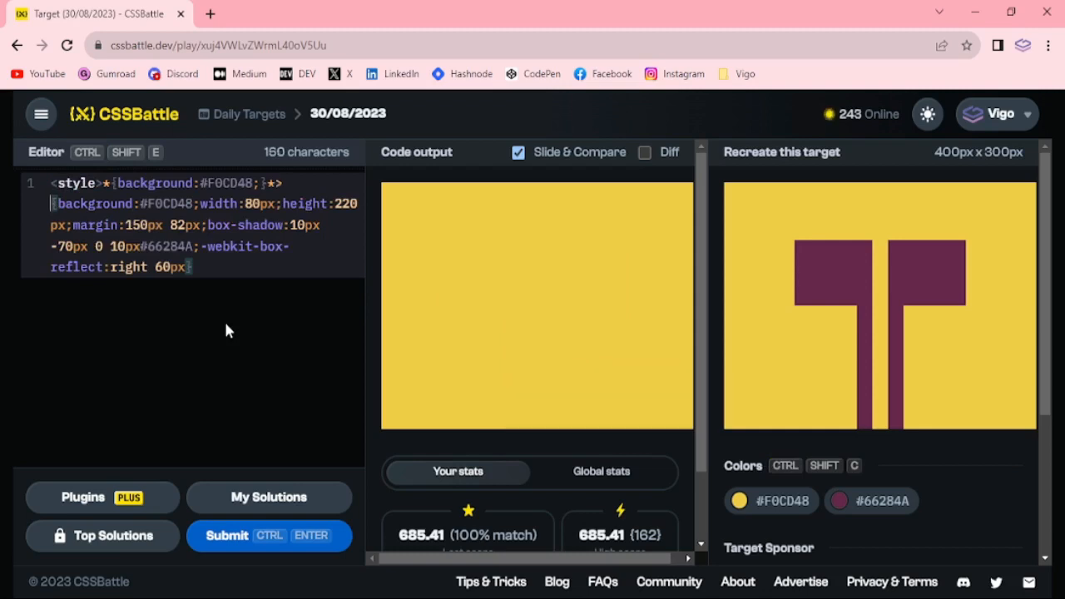
- Minify to *>* with unitless sizes and margin:150+82, then submit the 151-character solution
{"action": "type", "text": ">"}
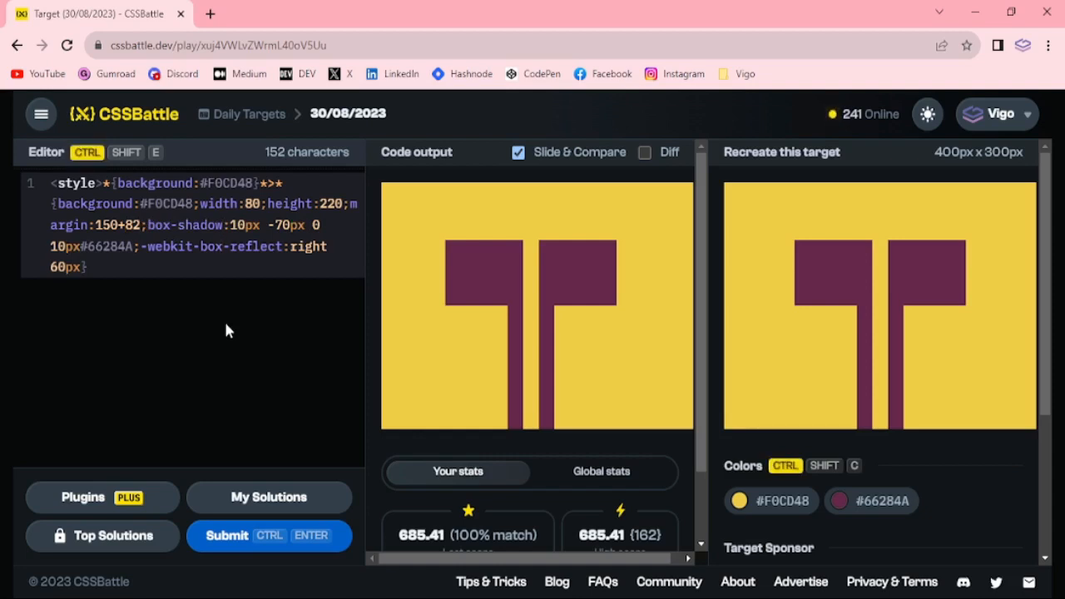
{"action": "key", "text": "Backspace"}
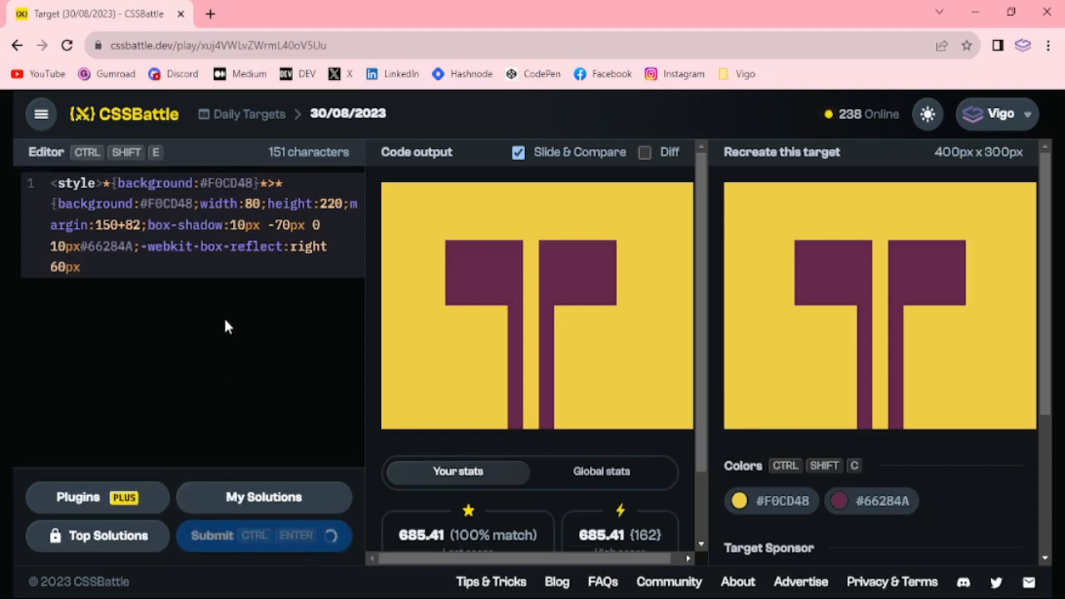
- Set the horizontal margin to 150+90 and verify with the Diff overlay before resubmitting
{"action": "left_click", "coordinate": [263, 536]}
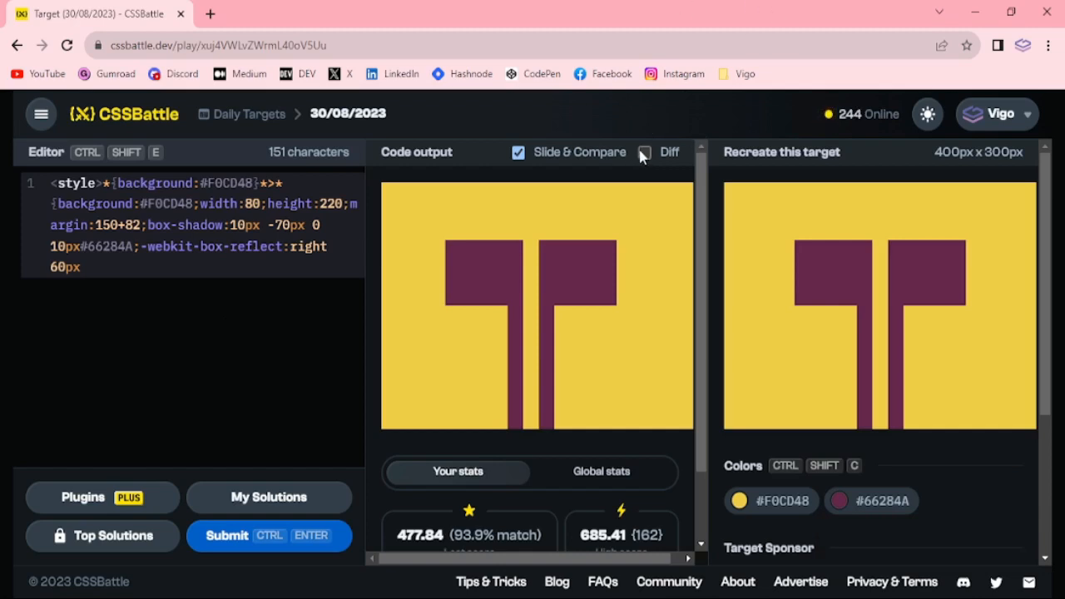
{"action": "left_click", "coordinate": [646, 151]}
{"action": "type", "text": "90"}
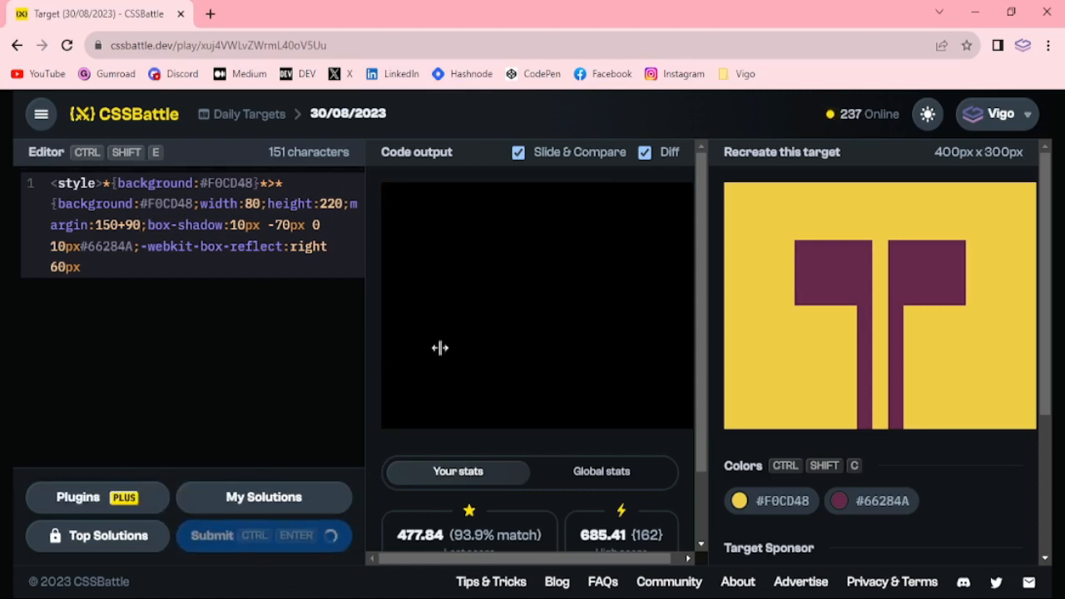
{"action": "left_click", "coordinate": [645, 151]}
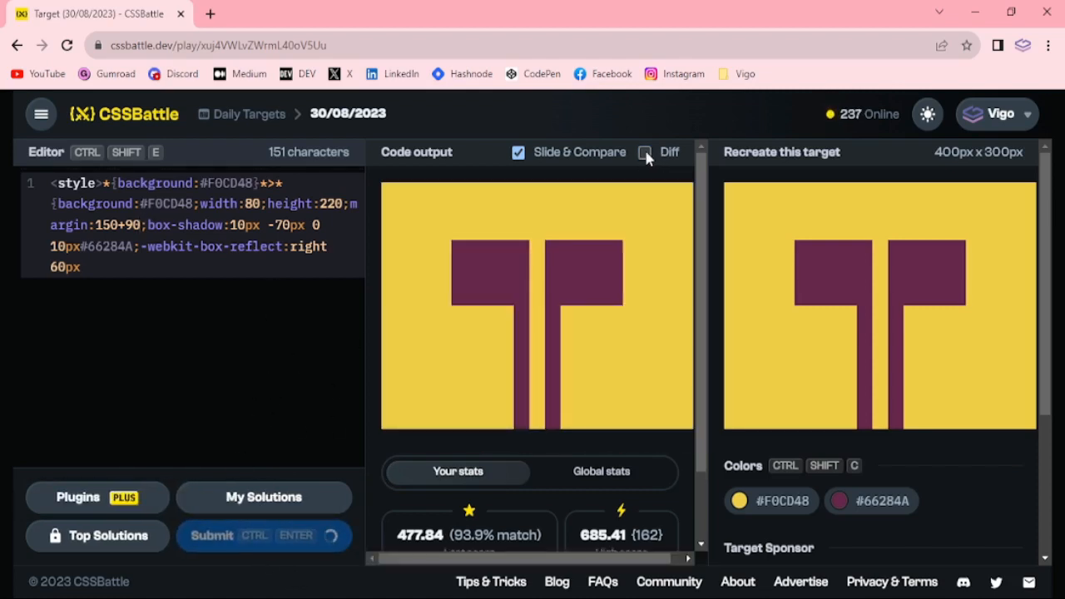